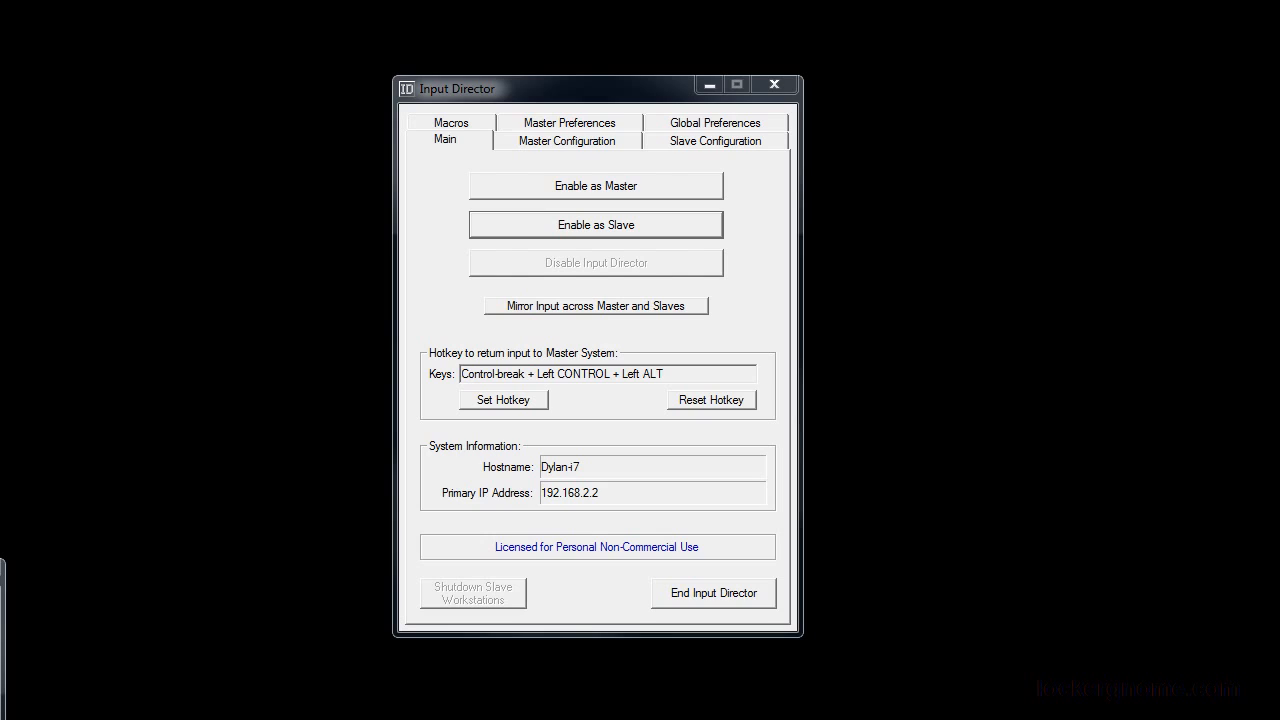
mouse_move(582, 170)
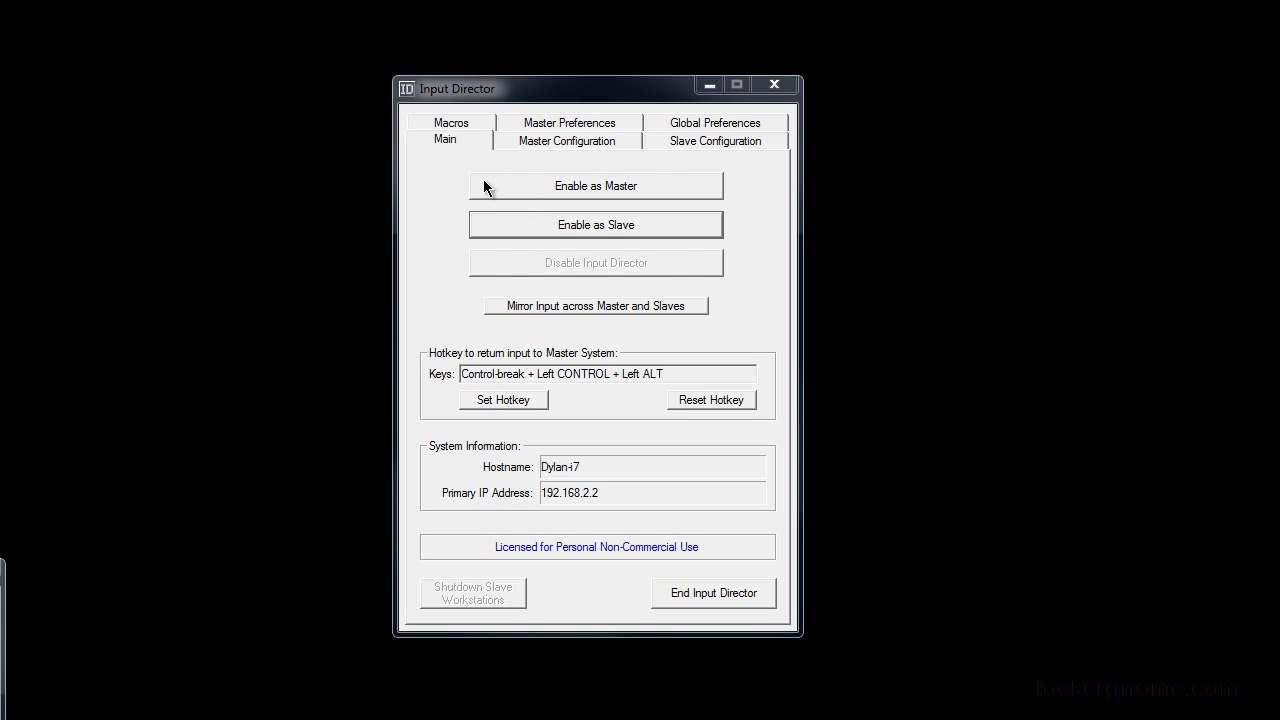
mouse_move(492, 188)
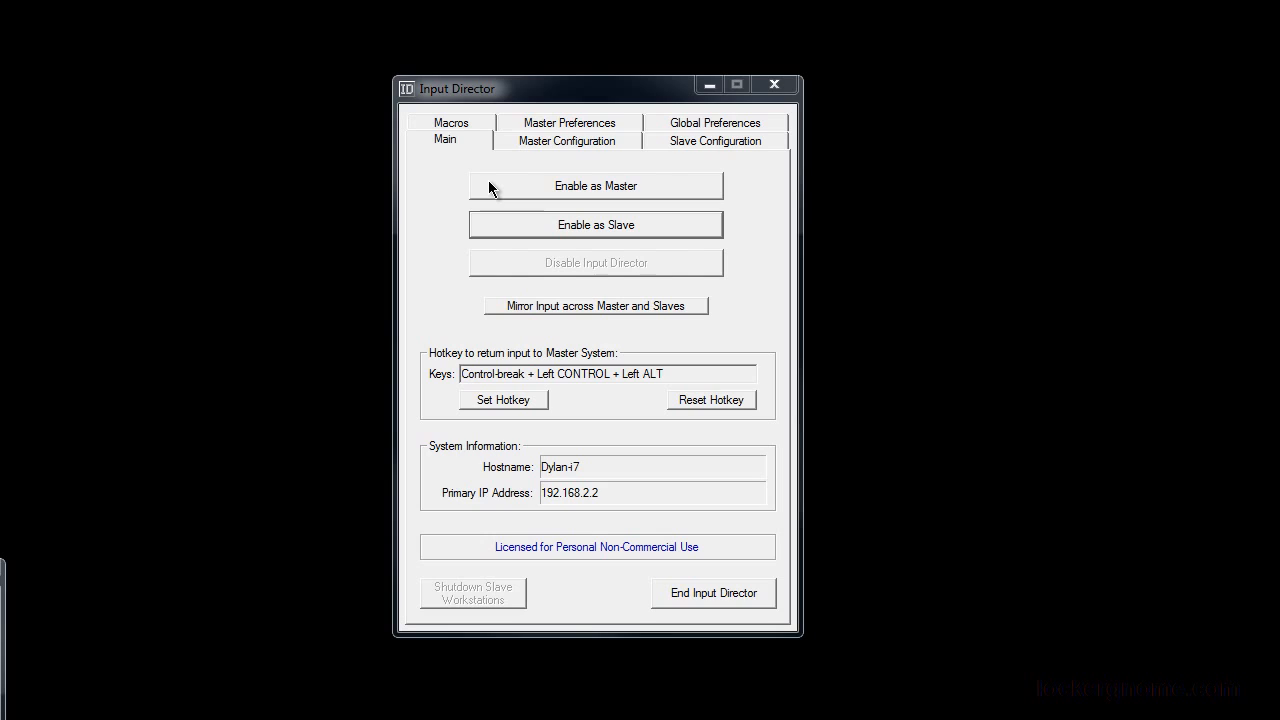
mouse_move(480, 192)
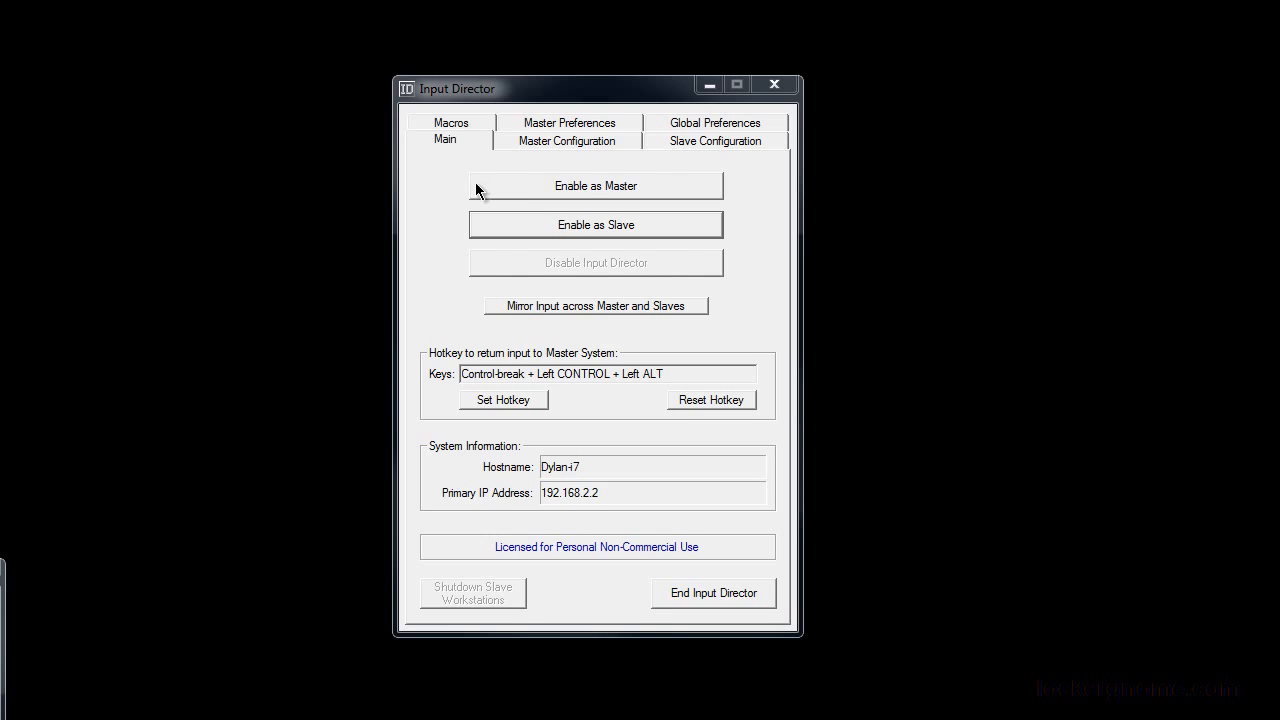
mouse_move(500, 192)
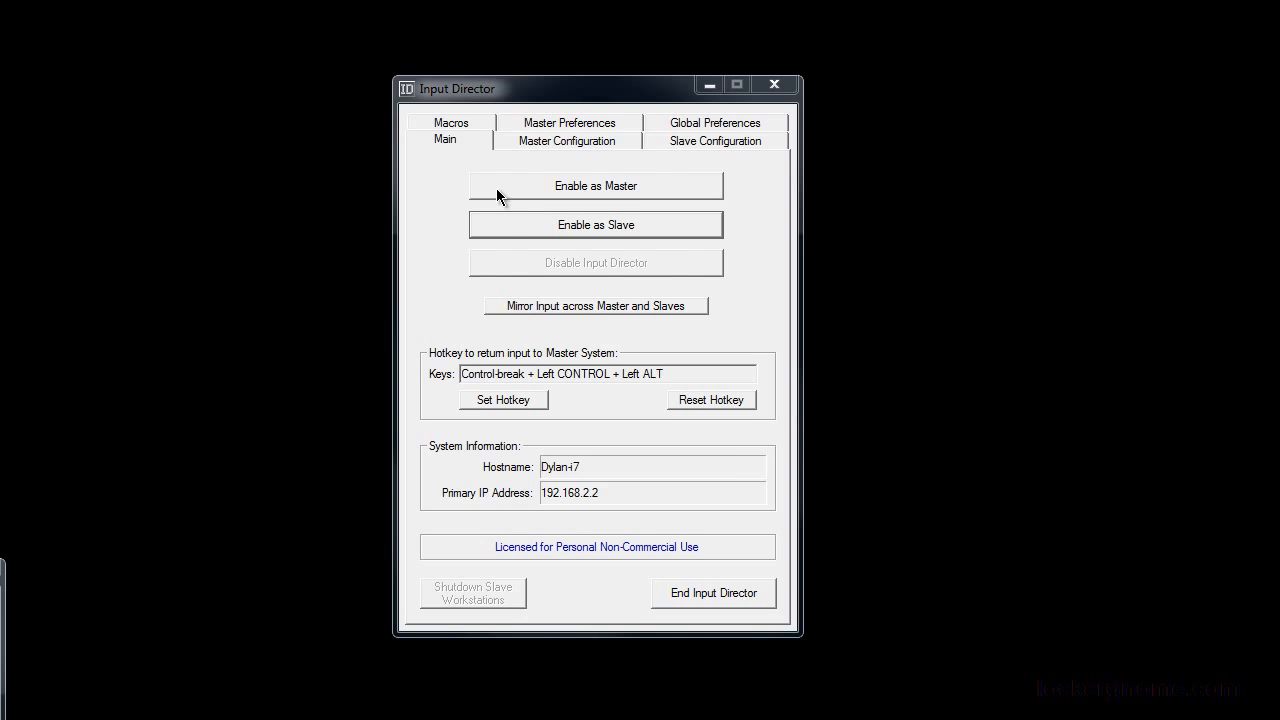
mouse_move(504, 226)
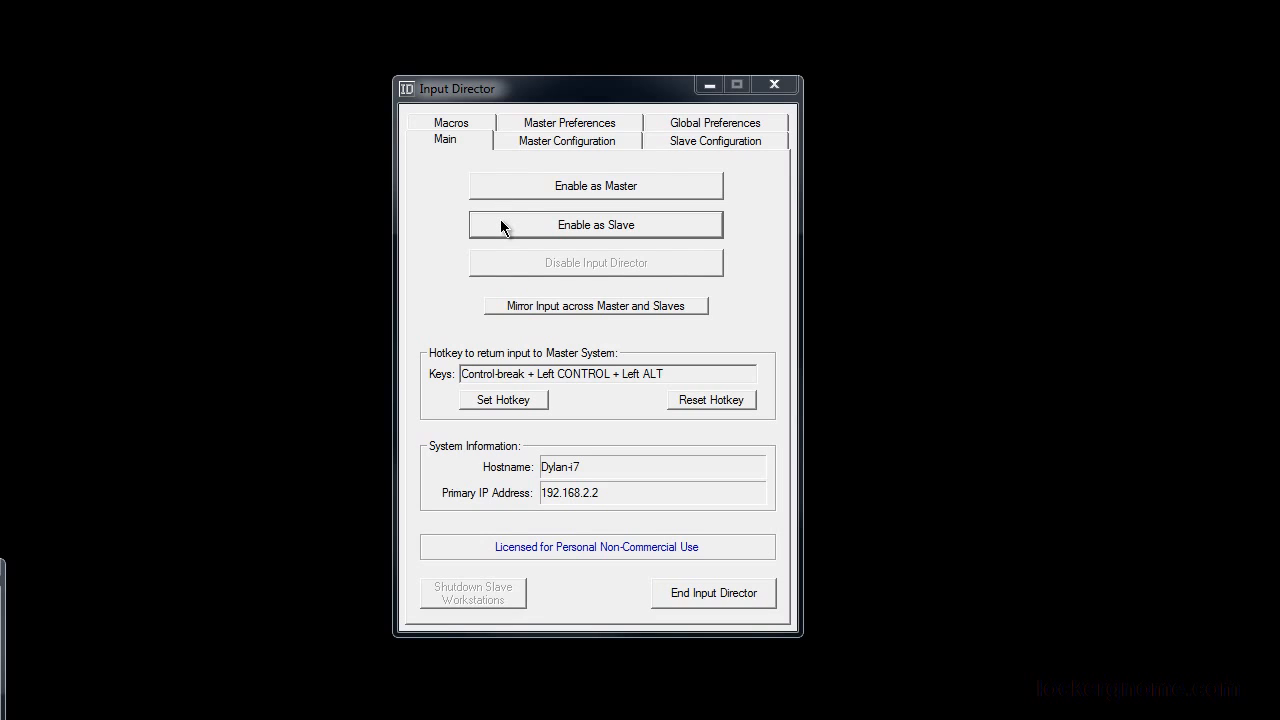
mouse_move(492, 224)
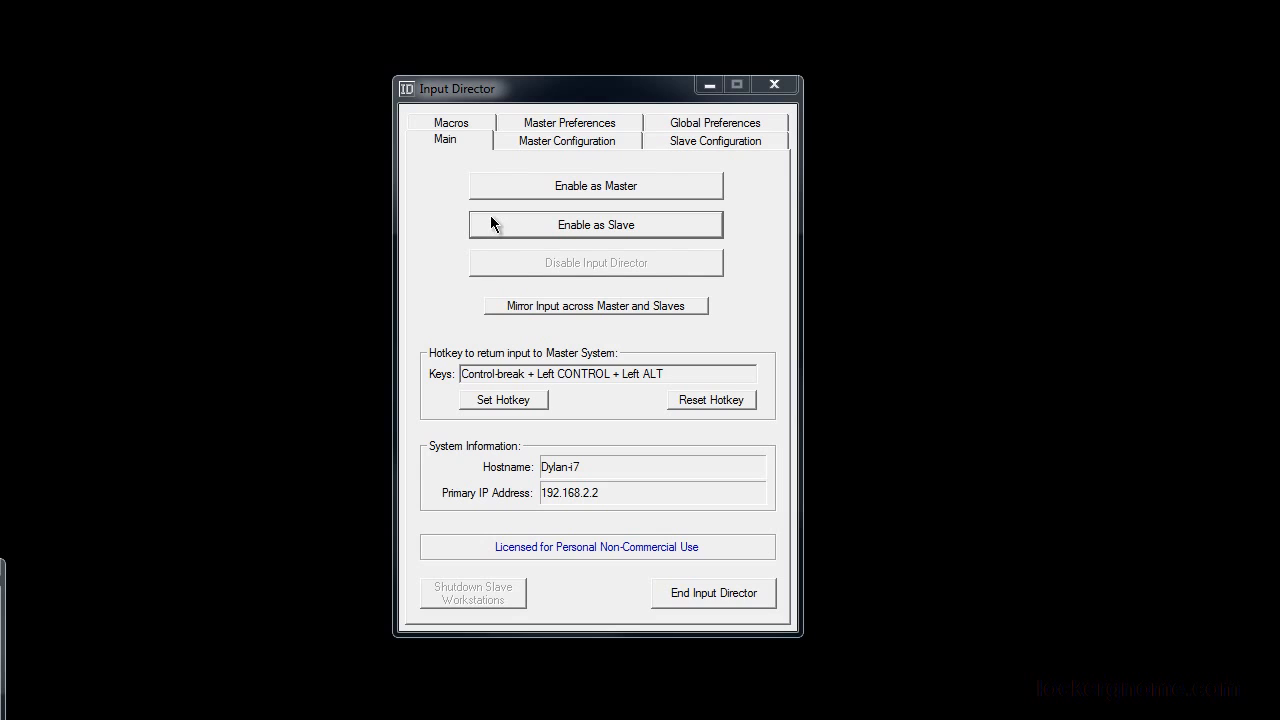
mouse_move(532, 160)
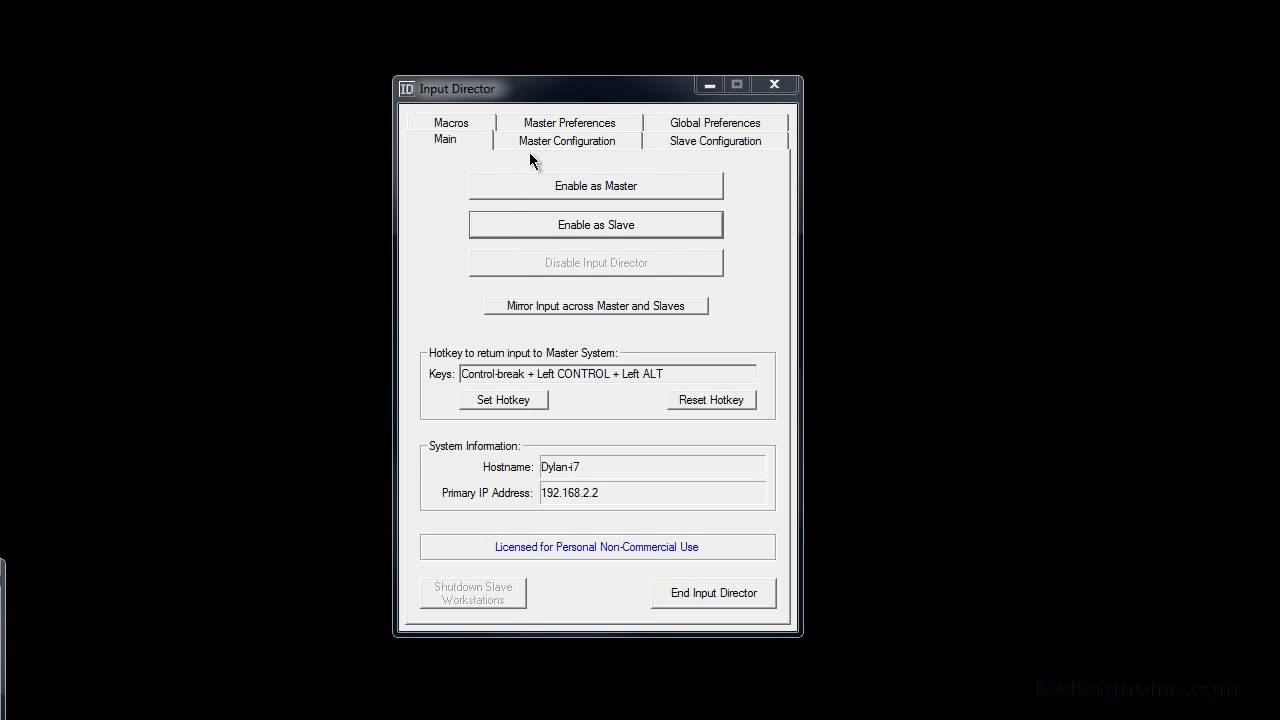
Show the Master Configuration page with the two-monitor layout and three slave systems, via the main page
left_click(568, 140)
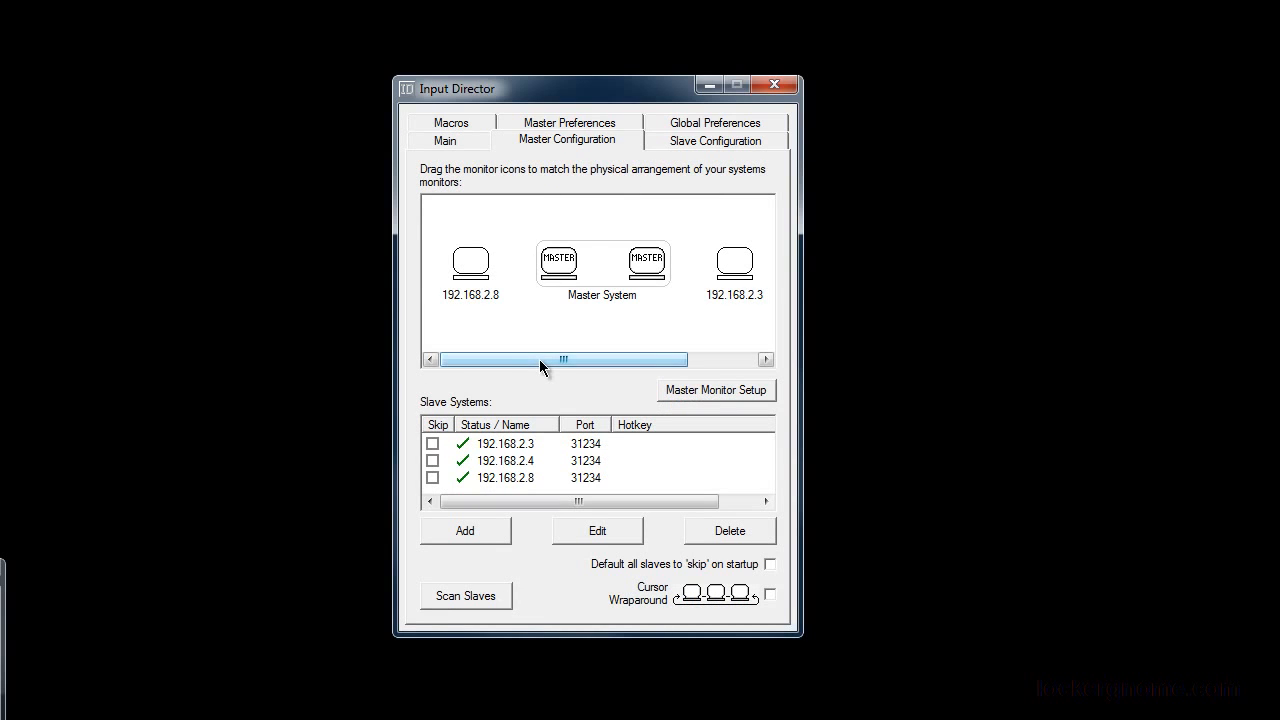
left_click_drag(564, 360, 572, 360)
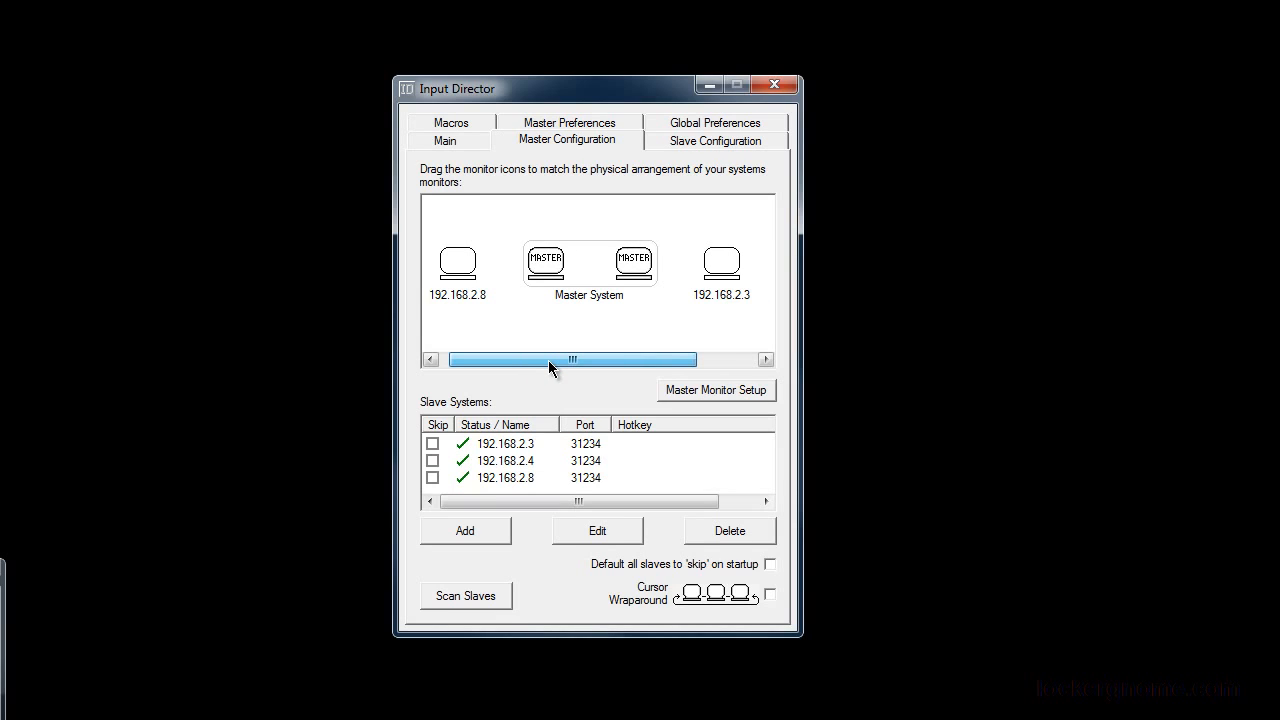
mouse_move(584, 278)
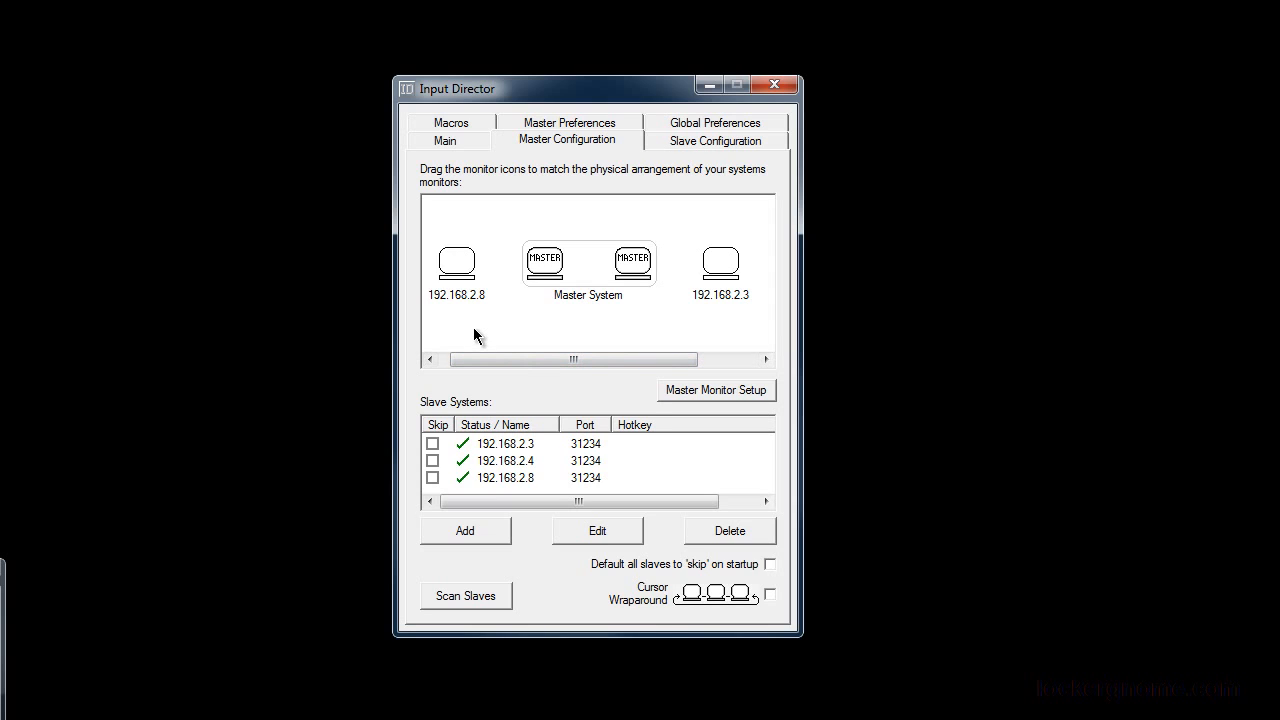
left_click(444, 140)
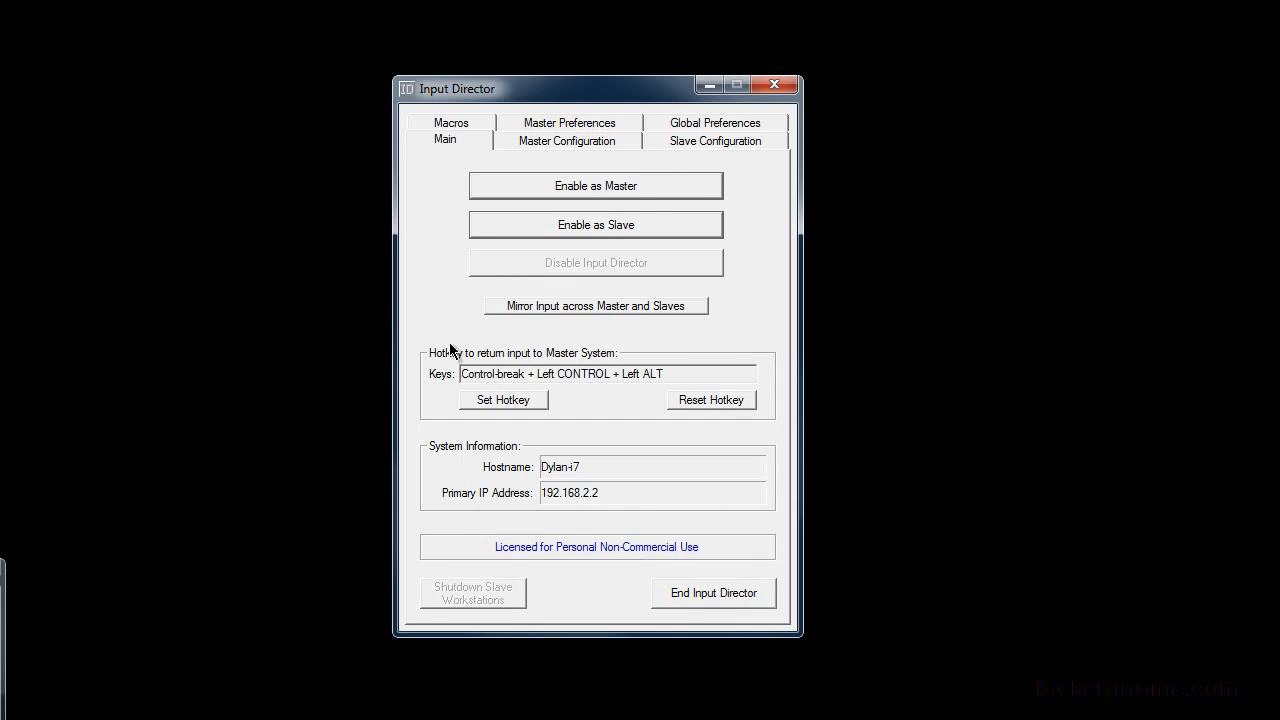
mouse_move(628, 502)
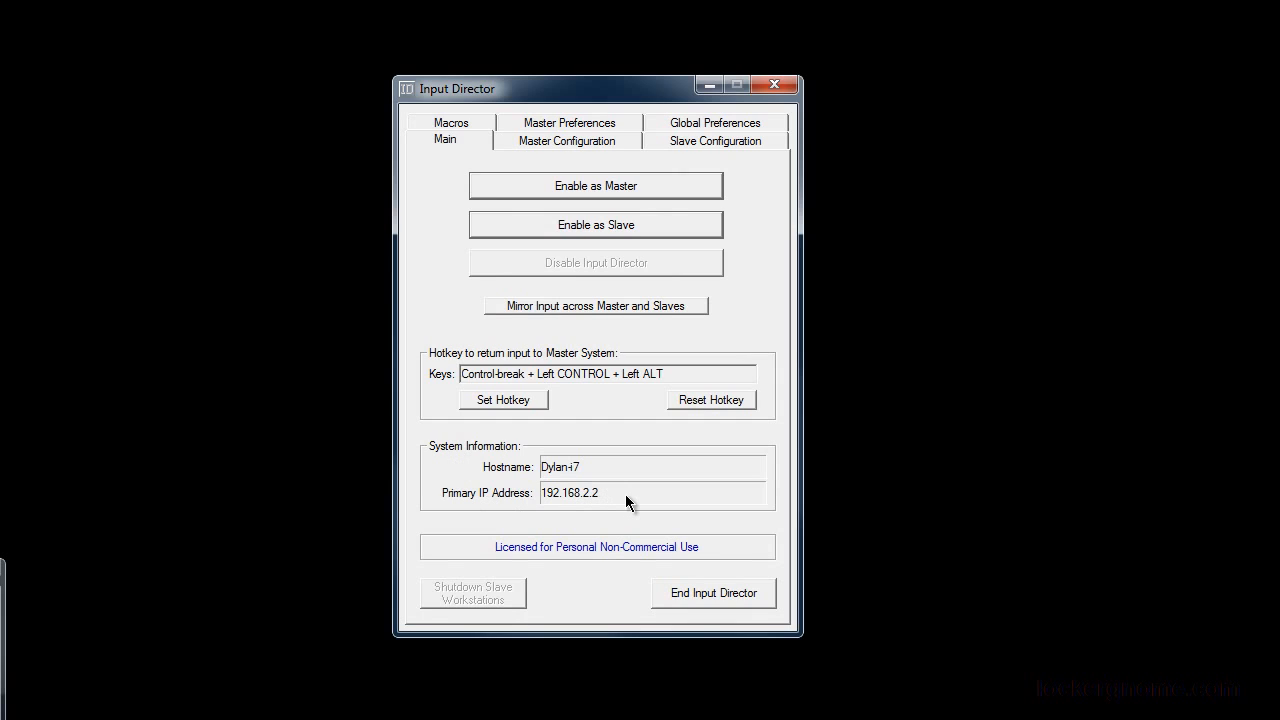
mouse_move(592, 414)
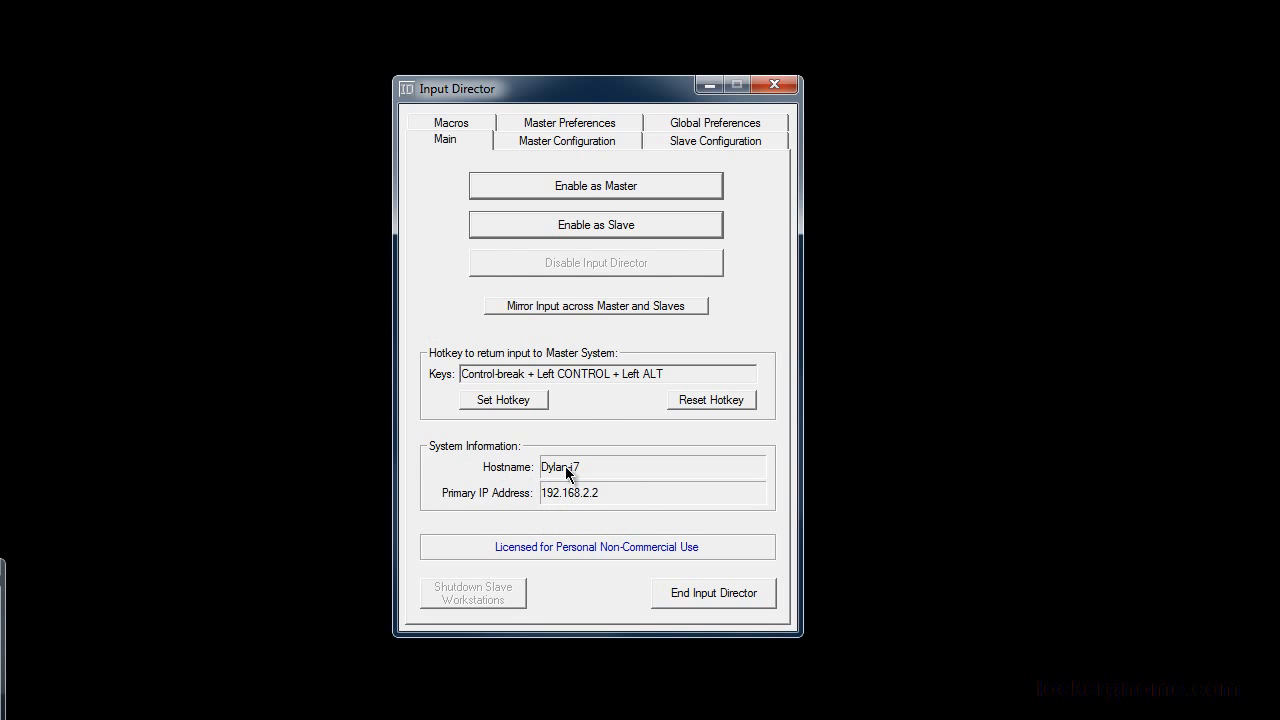
left_click(566, 140)
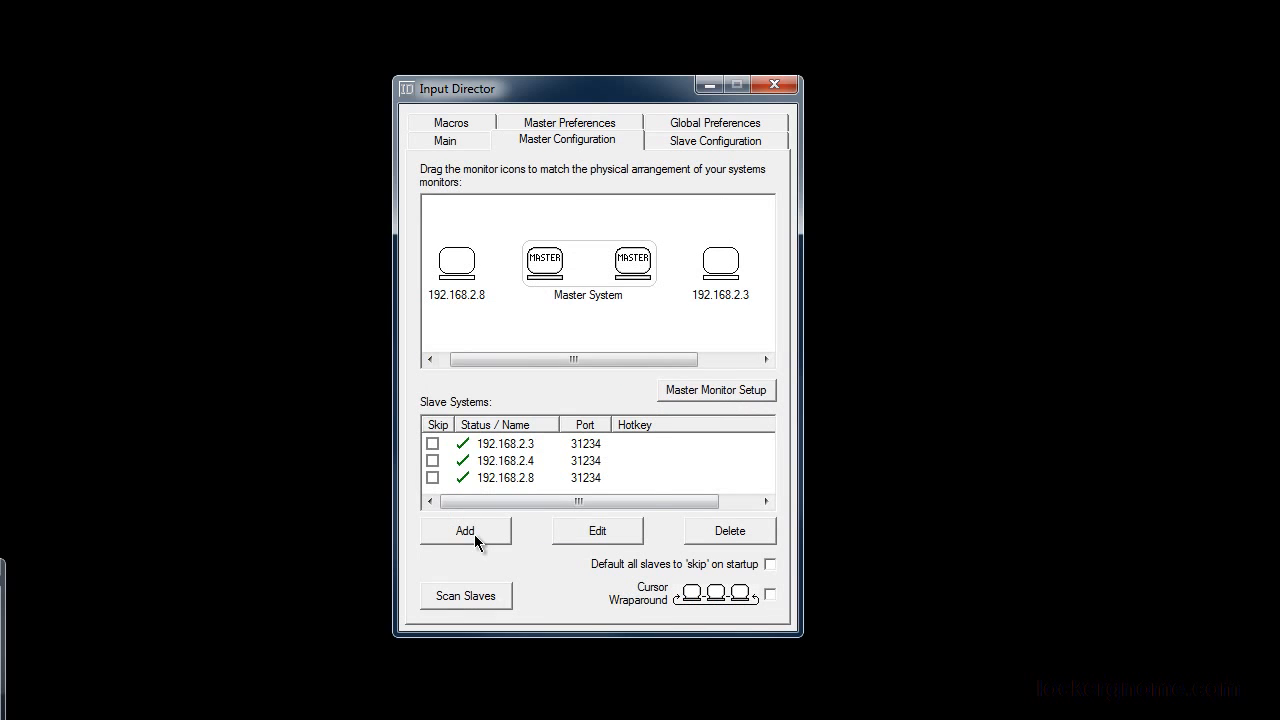
left_click(464, 532)
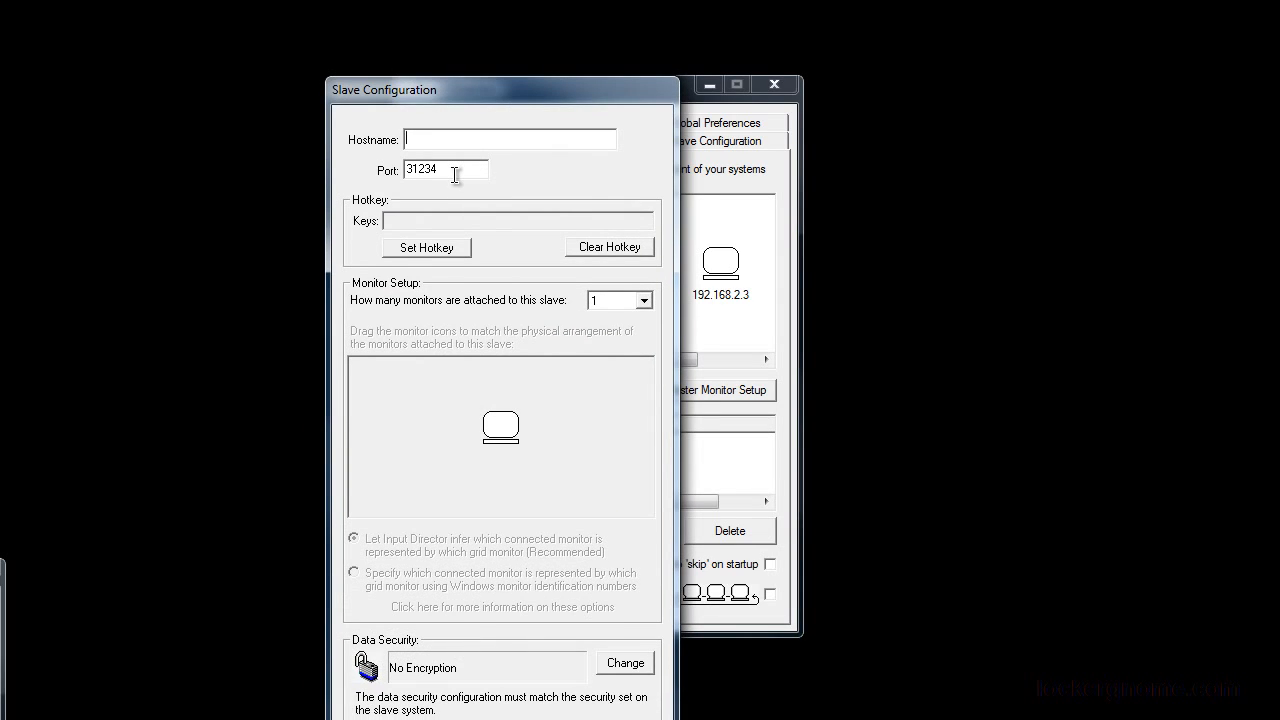
left_click(644, 300)
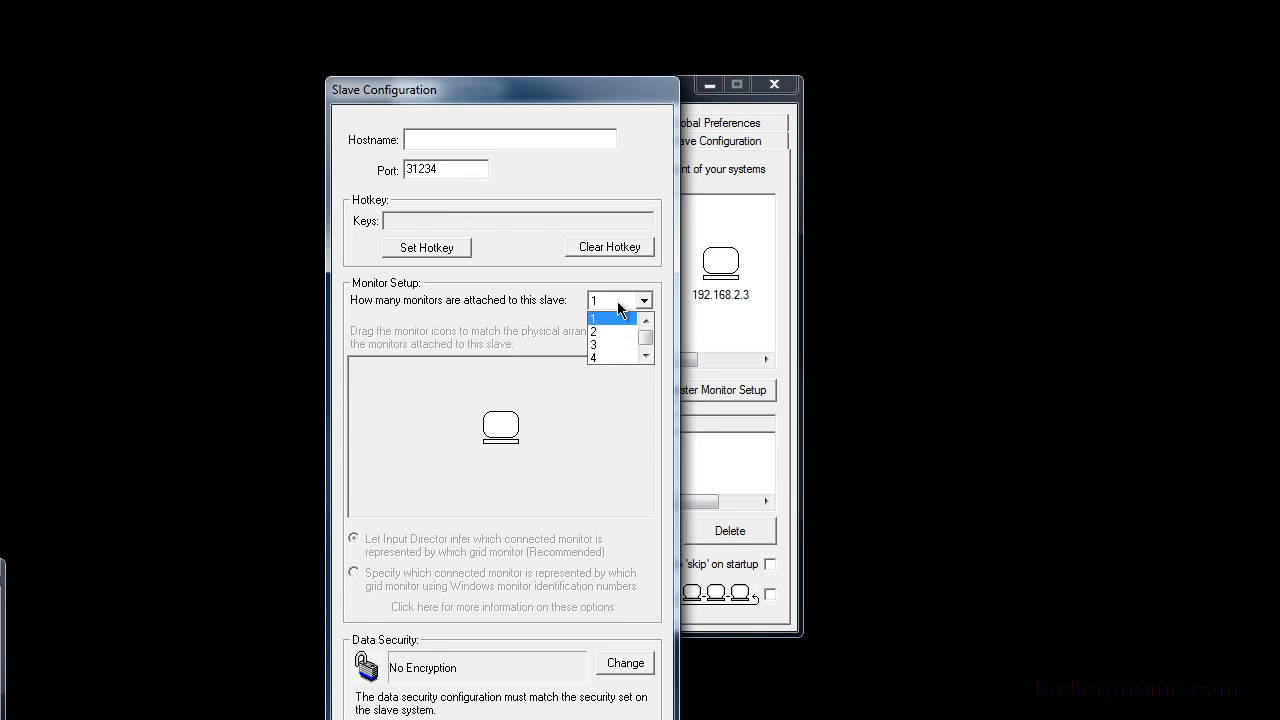
left_click(592, 318)
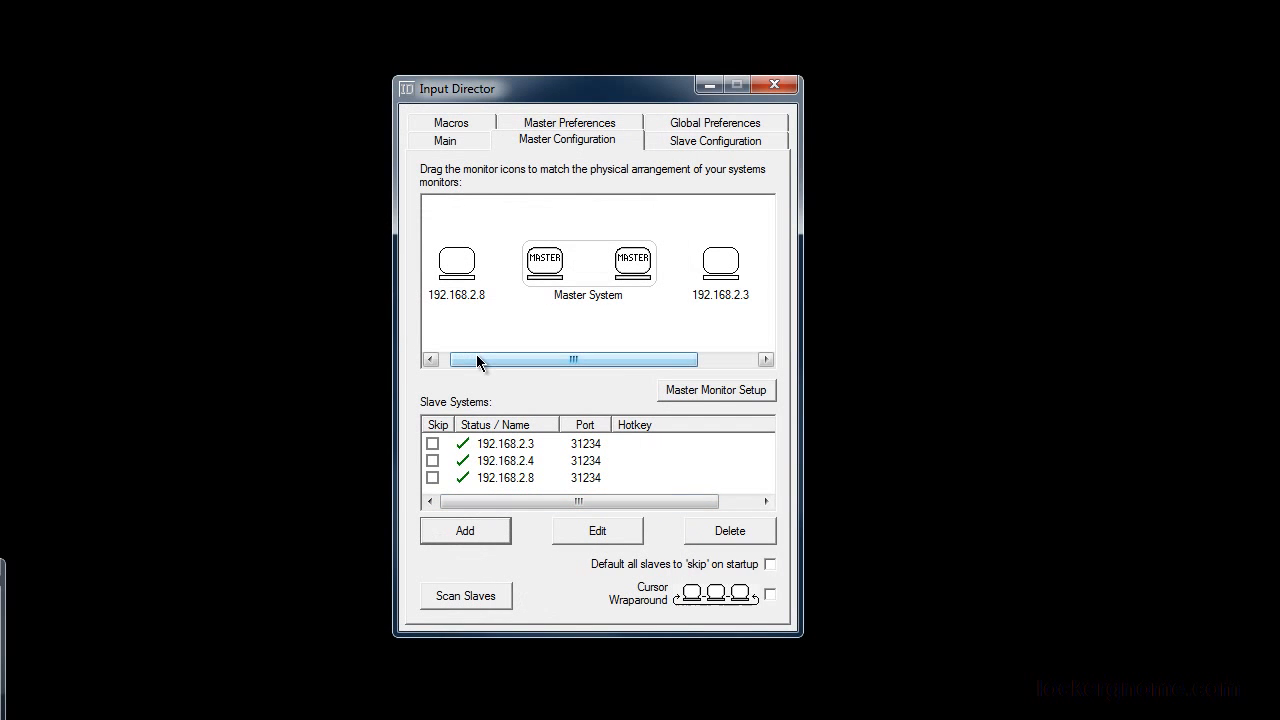
Review the monitor layout, then show the Slave Configuration page listing allowed master computers
left_click_drag(572, 360, 632, 360)
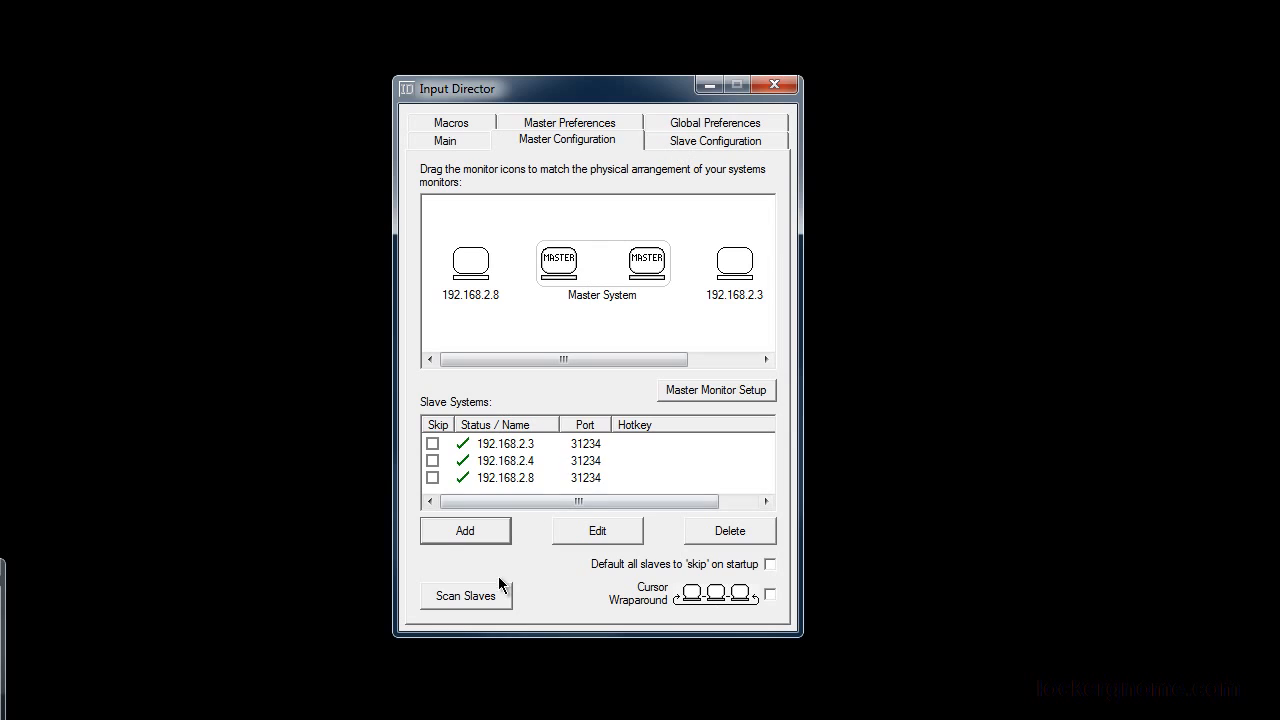
mouse_move(500, 596)
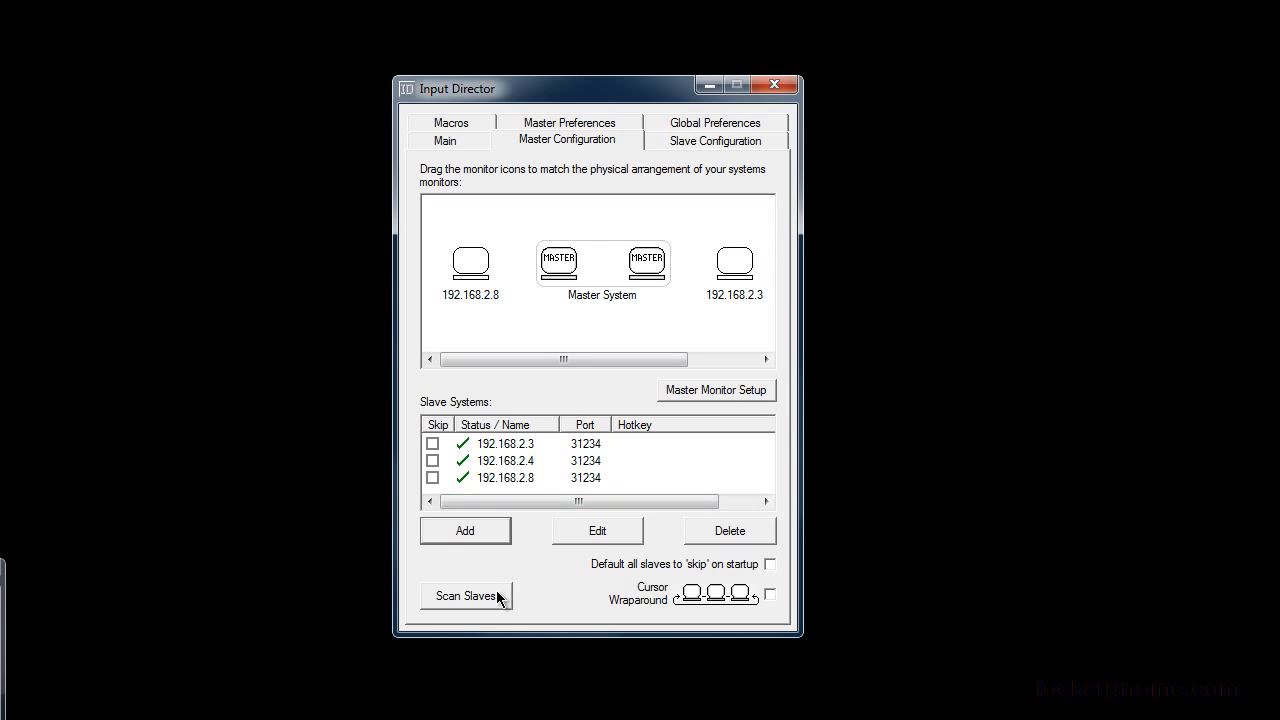
mouse_move(532, 566)
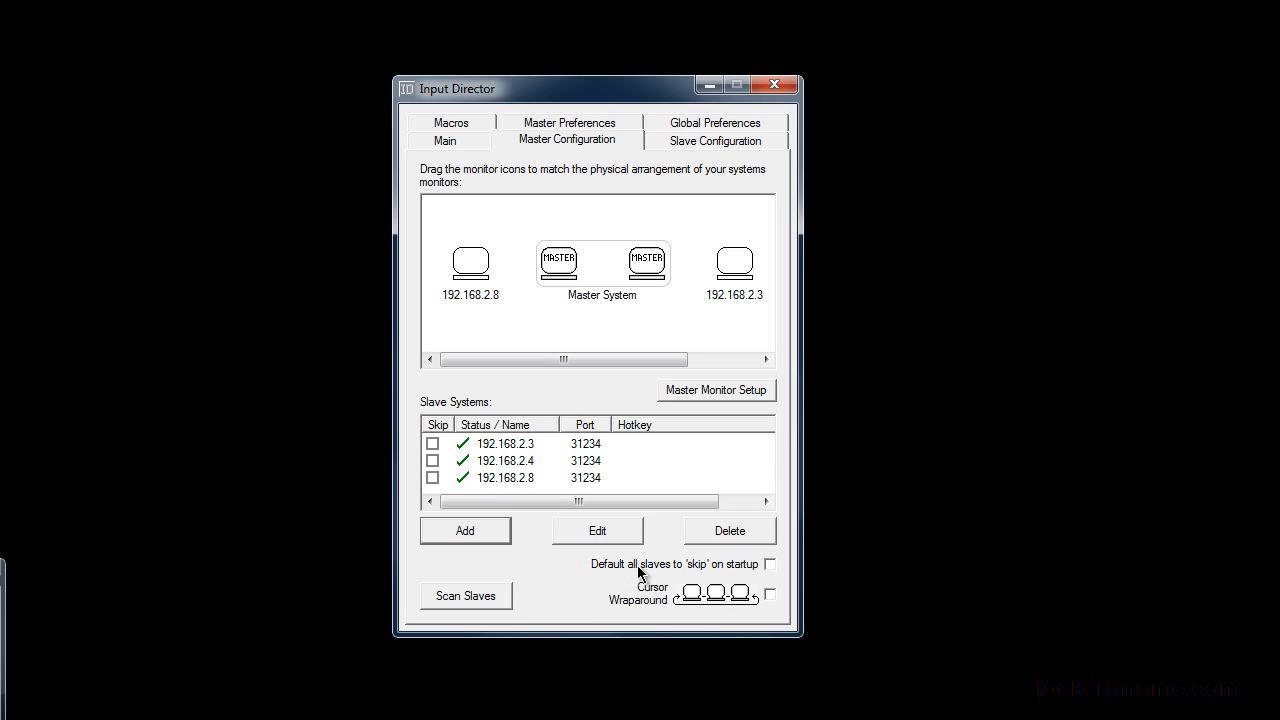
mouse_move(628, 572)
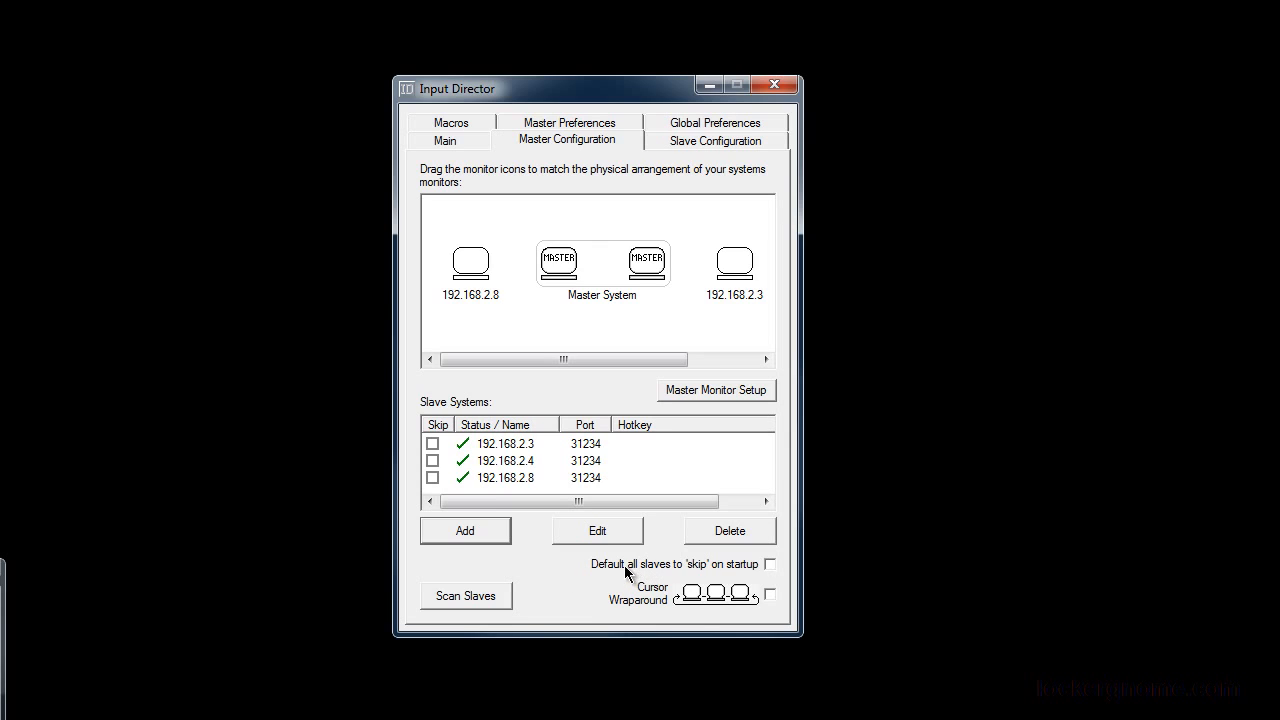
mouse_move(728, 568)
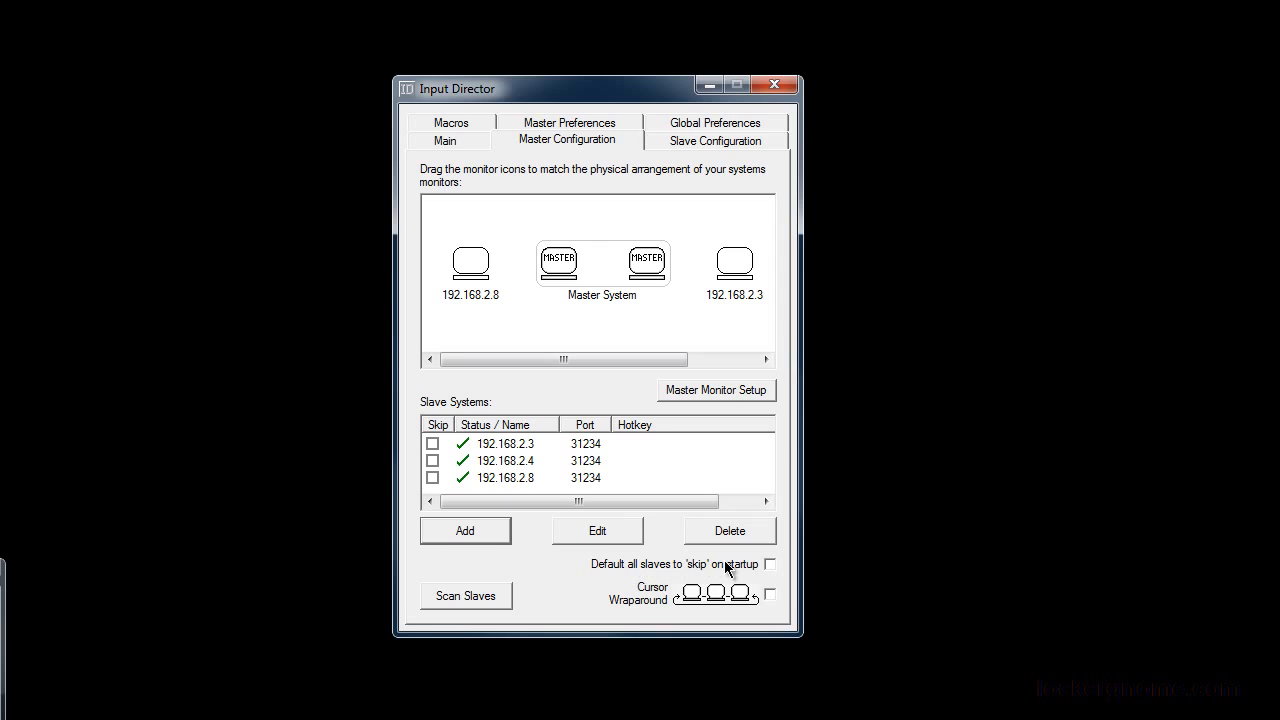
mouse_move(752, 608)
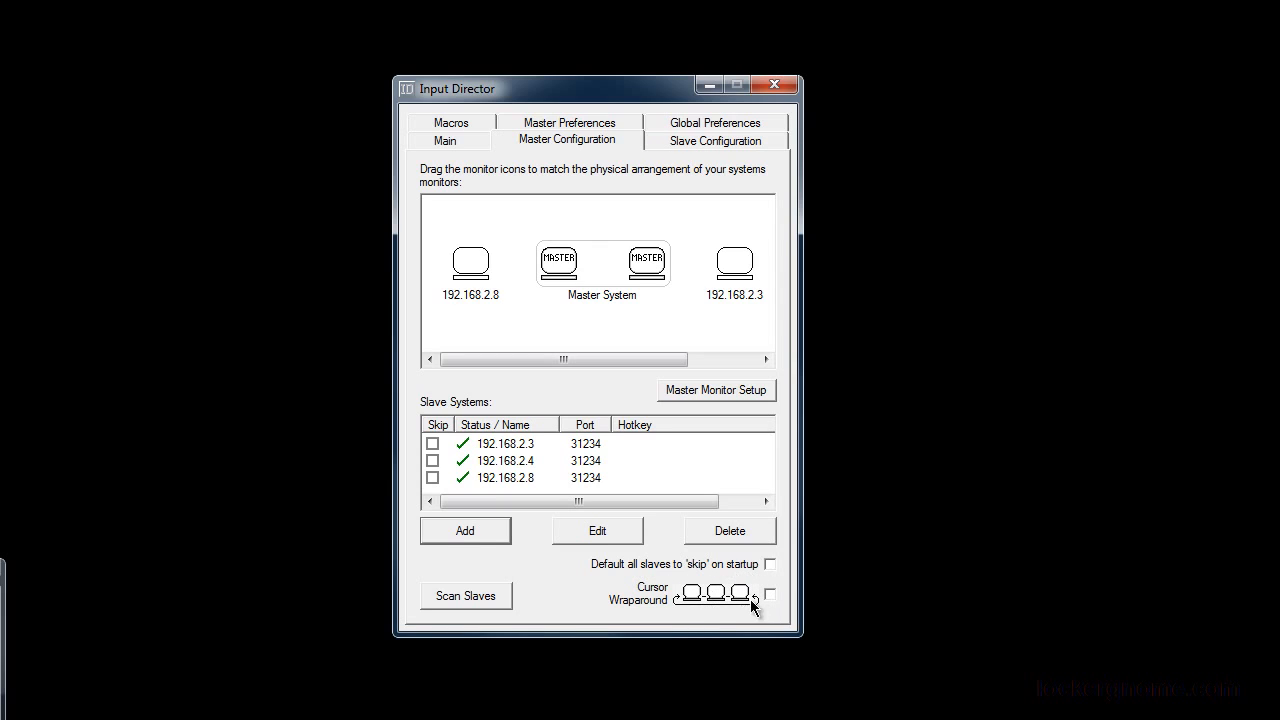
mouse_move(724, 598)
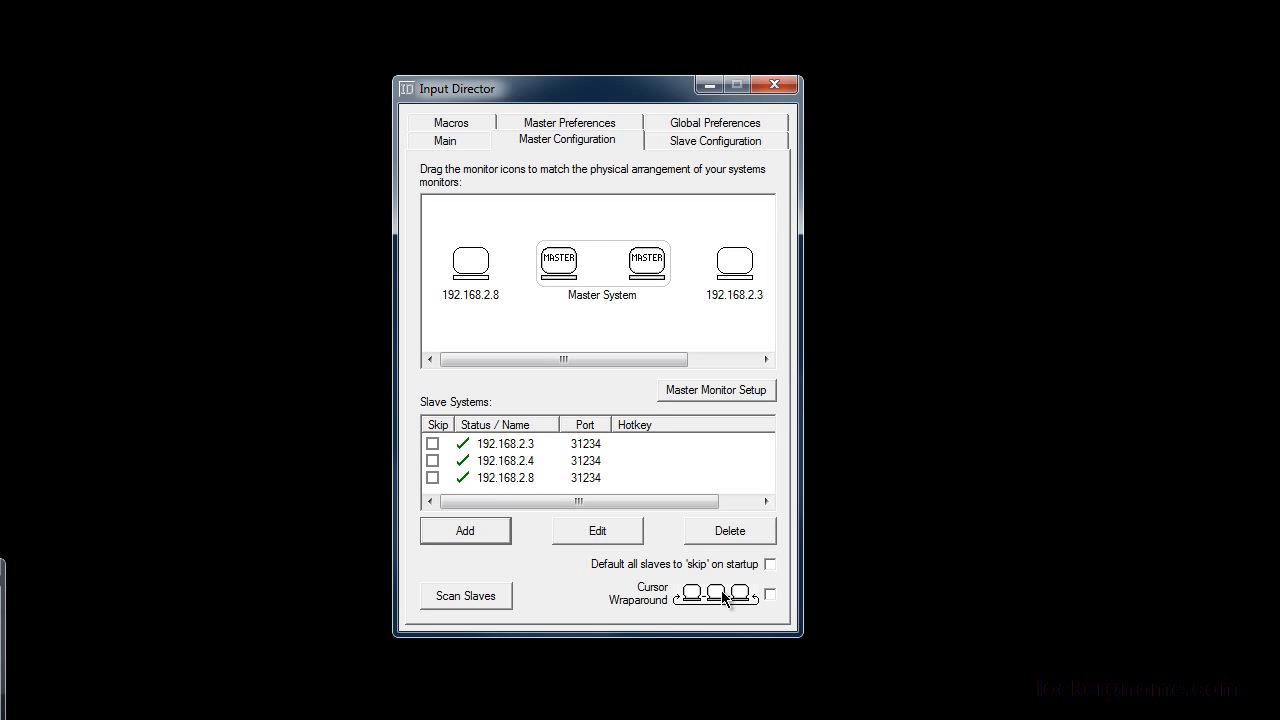
mouse_move(702, 604)
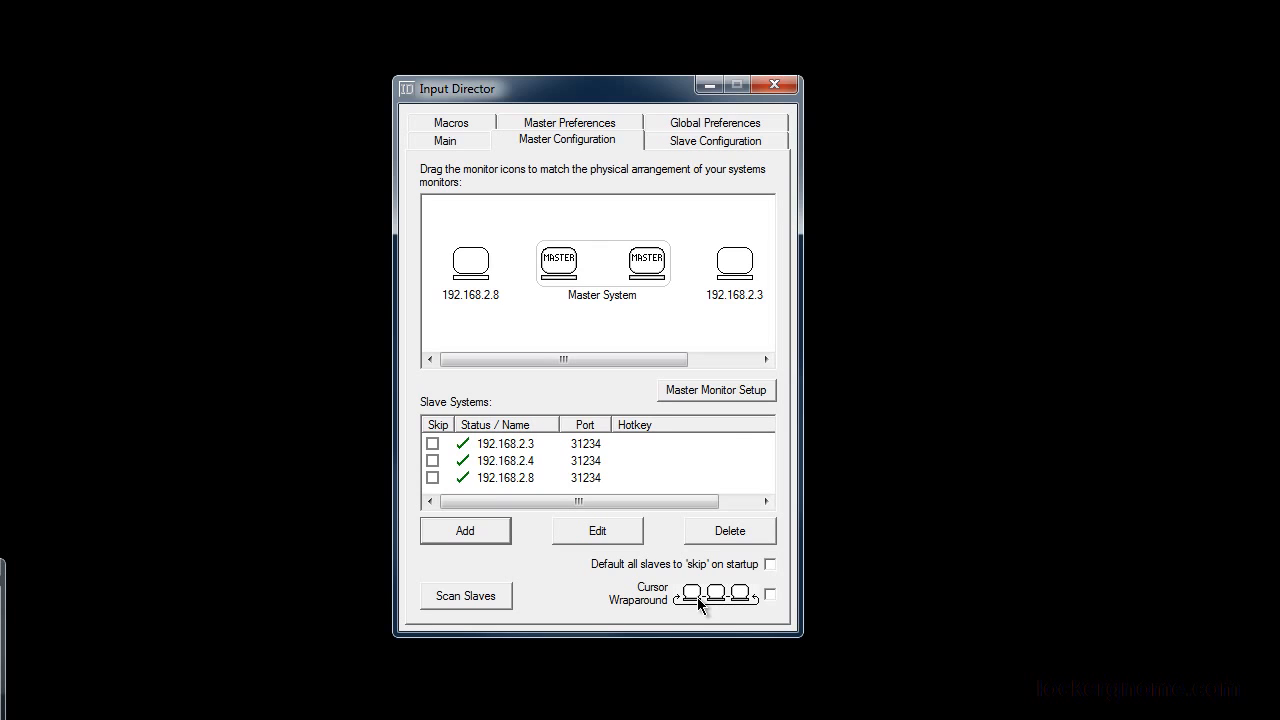
left_click(714, 140)
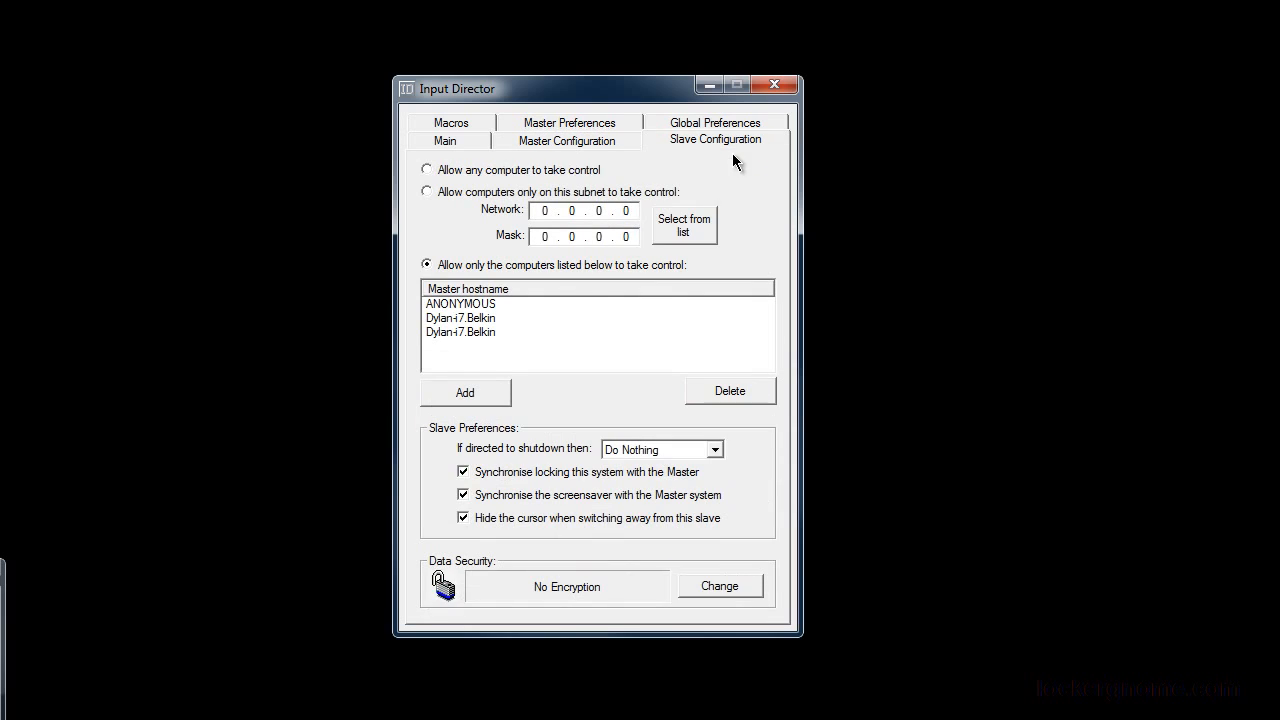
mouse_move(548, 160)
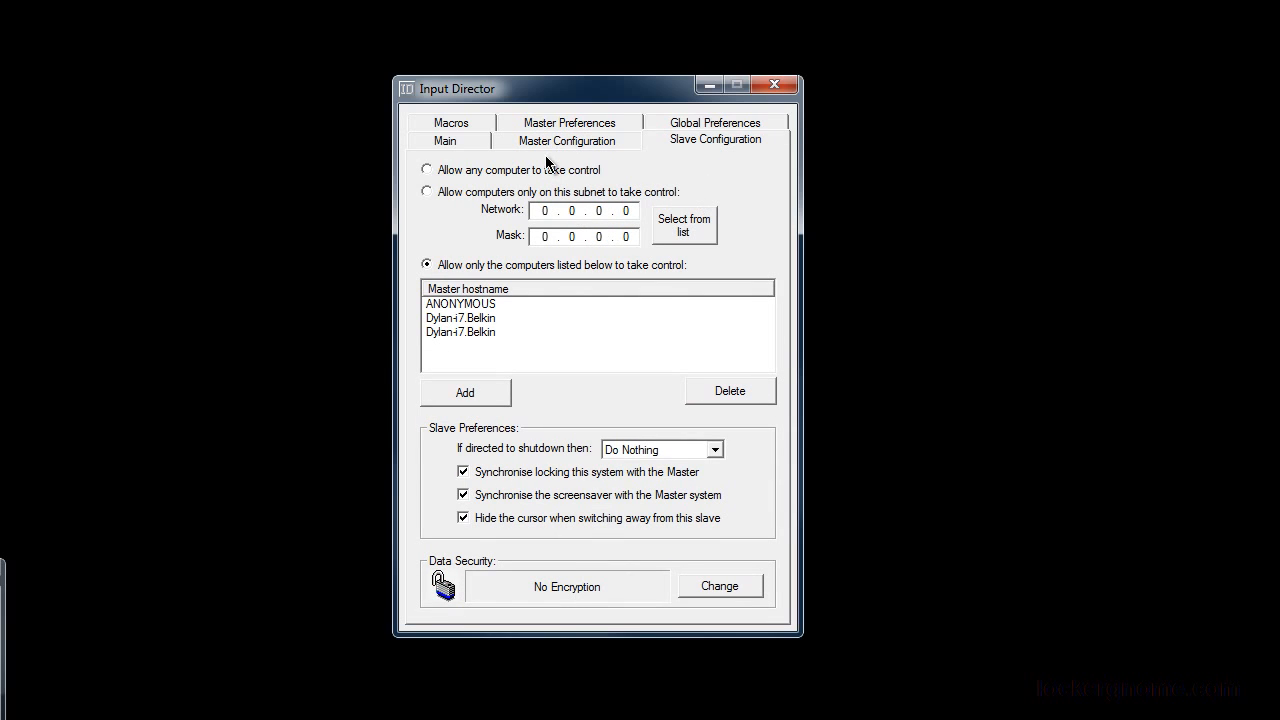
mouse_move(552, 176)
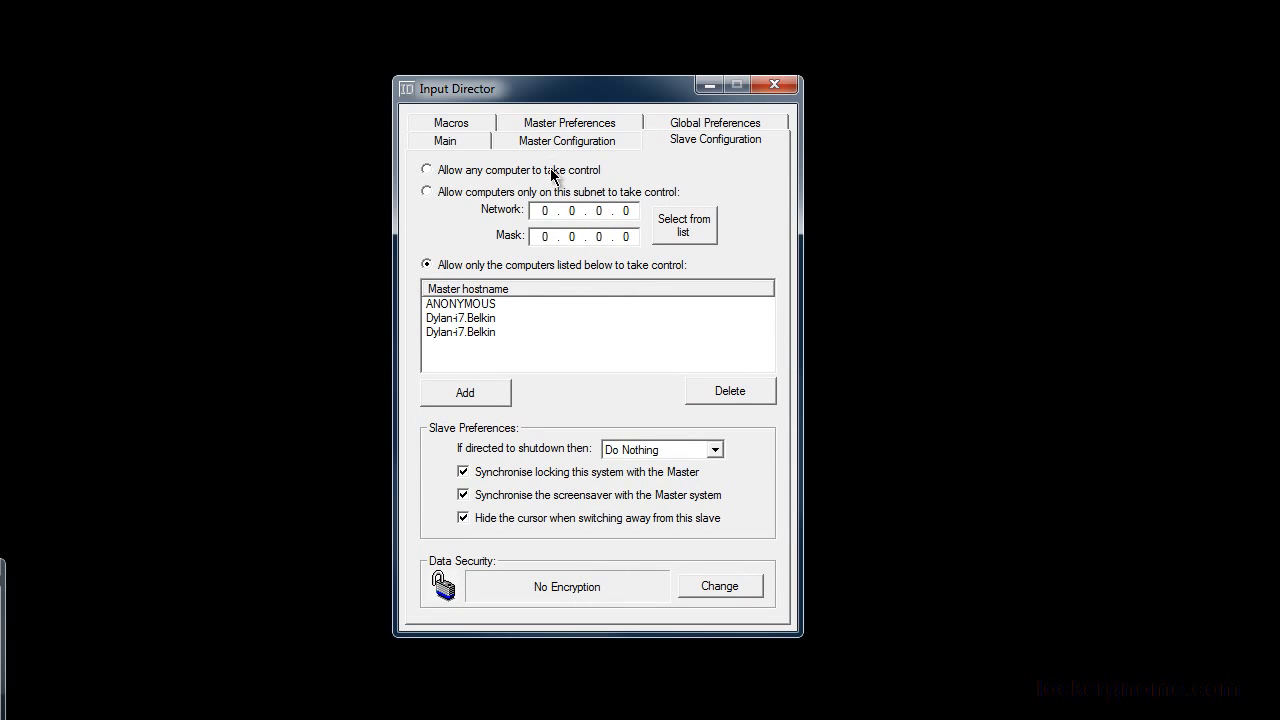
mouse_move(504, 198)
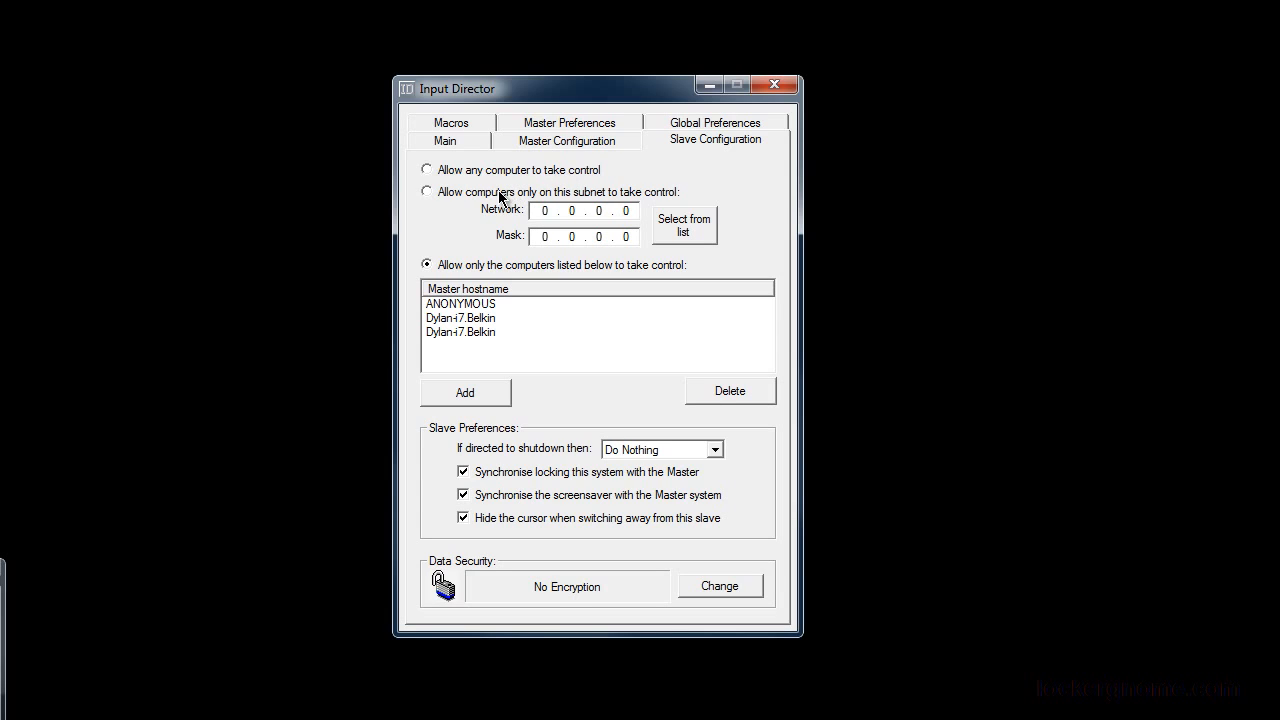
mouse_move(468, 200)
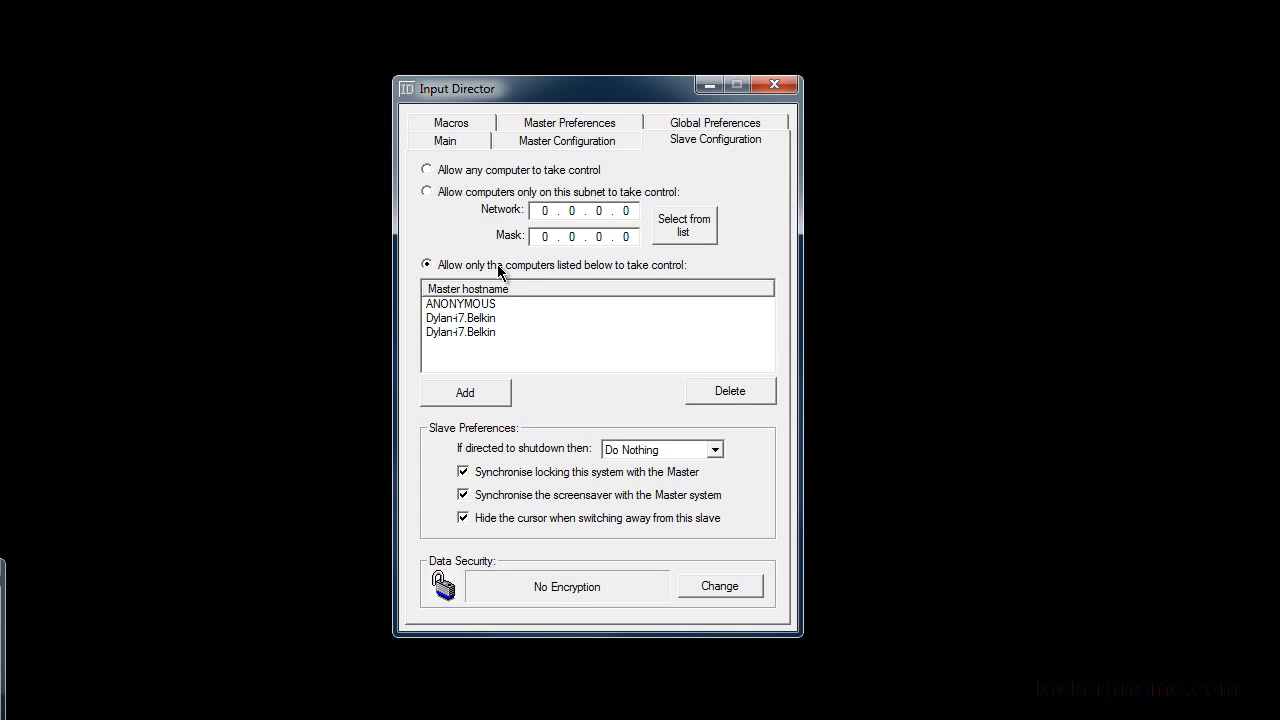
mouse_move(496, 308)
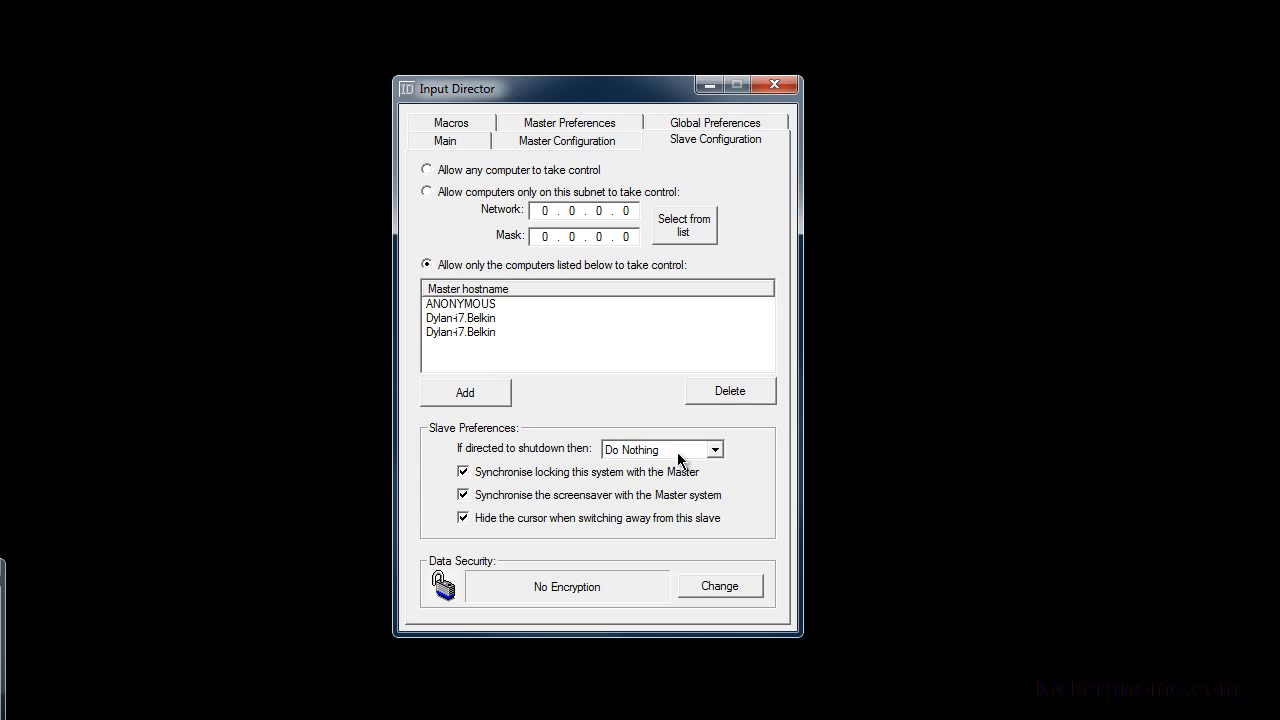
left_click(712, 448)
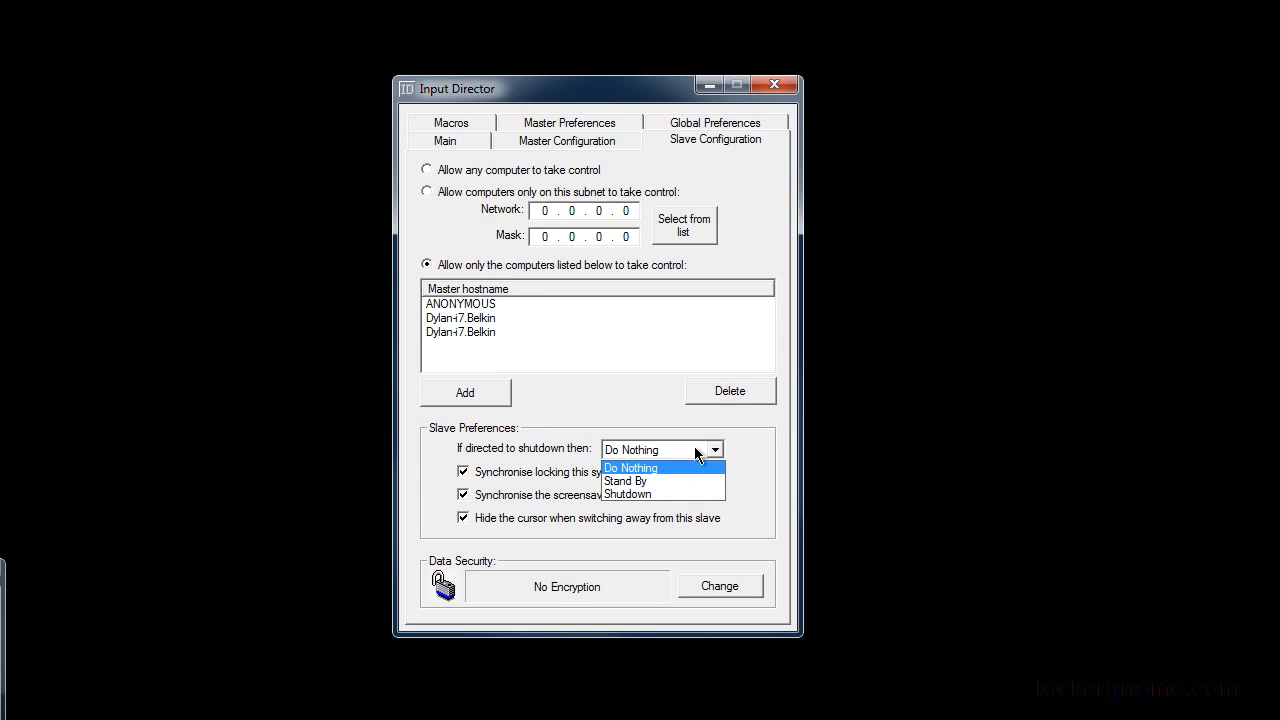
left_click(630, 468)
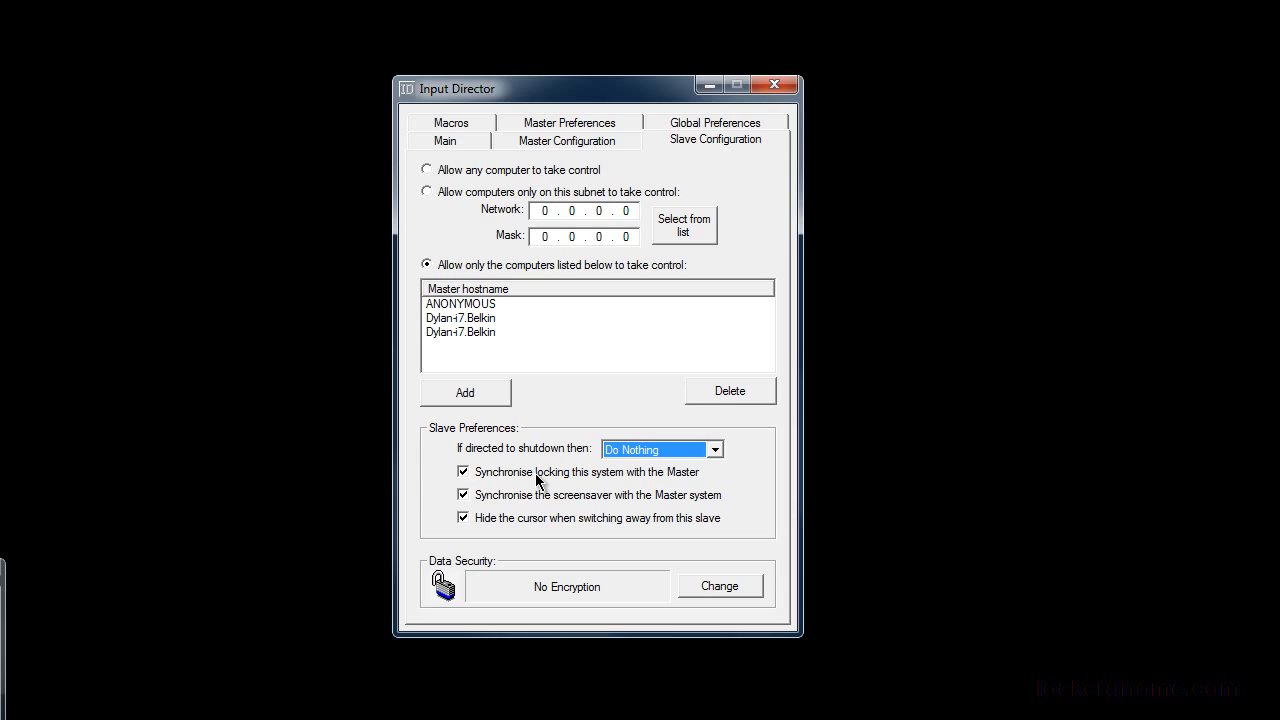
mouse_move(518, 504)
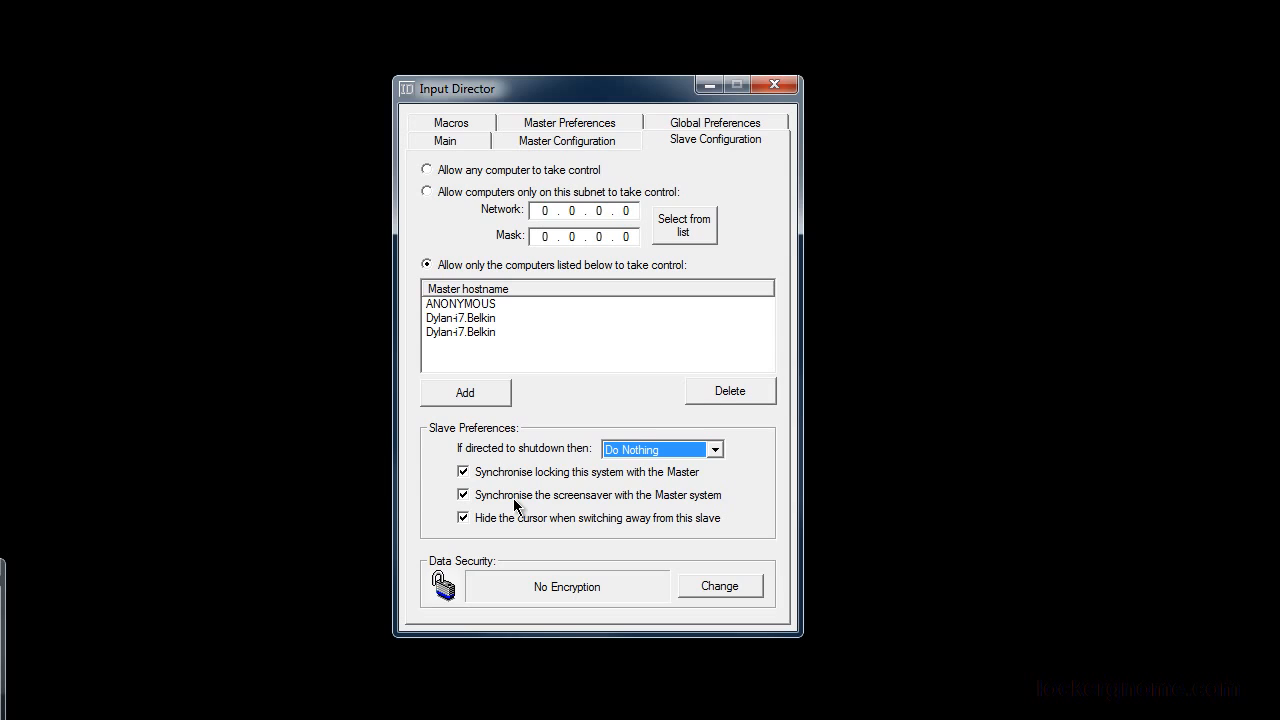
mouse_move(544, 522)
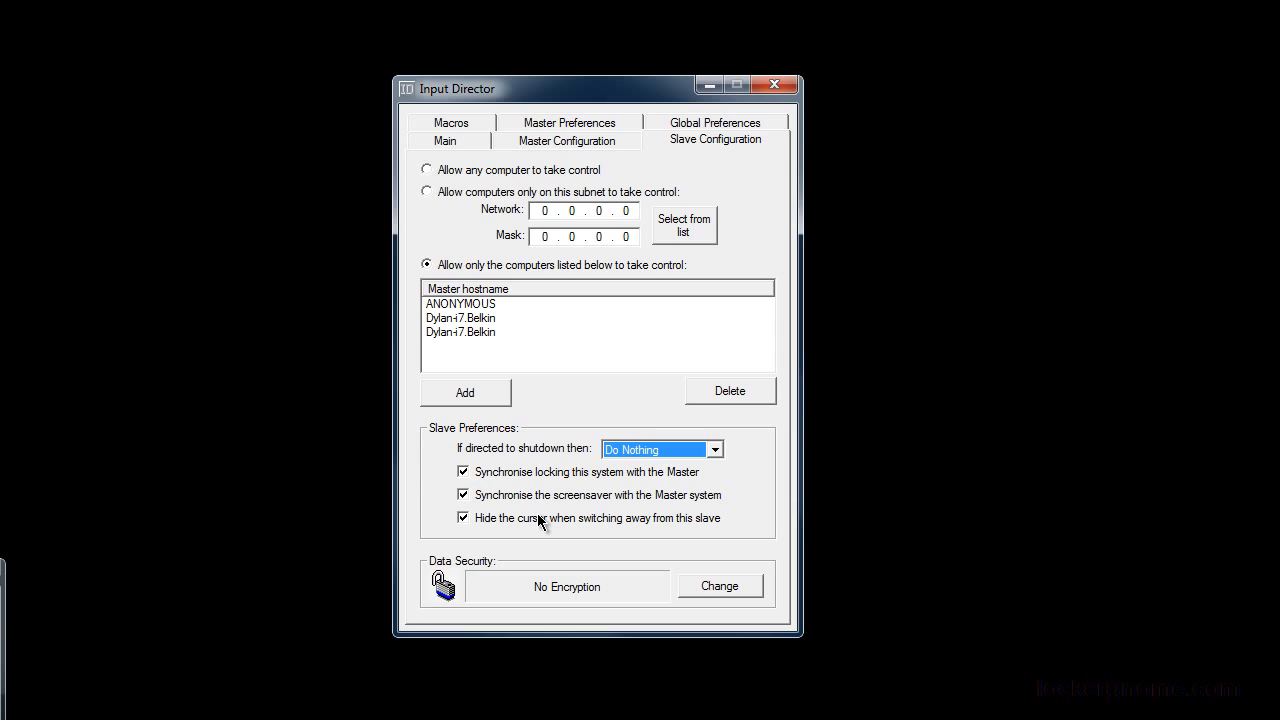
mouse_move(638, 166)
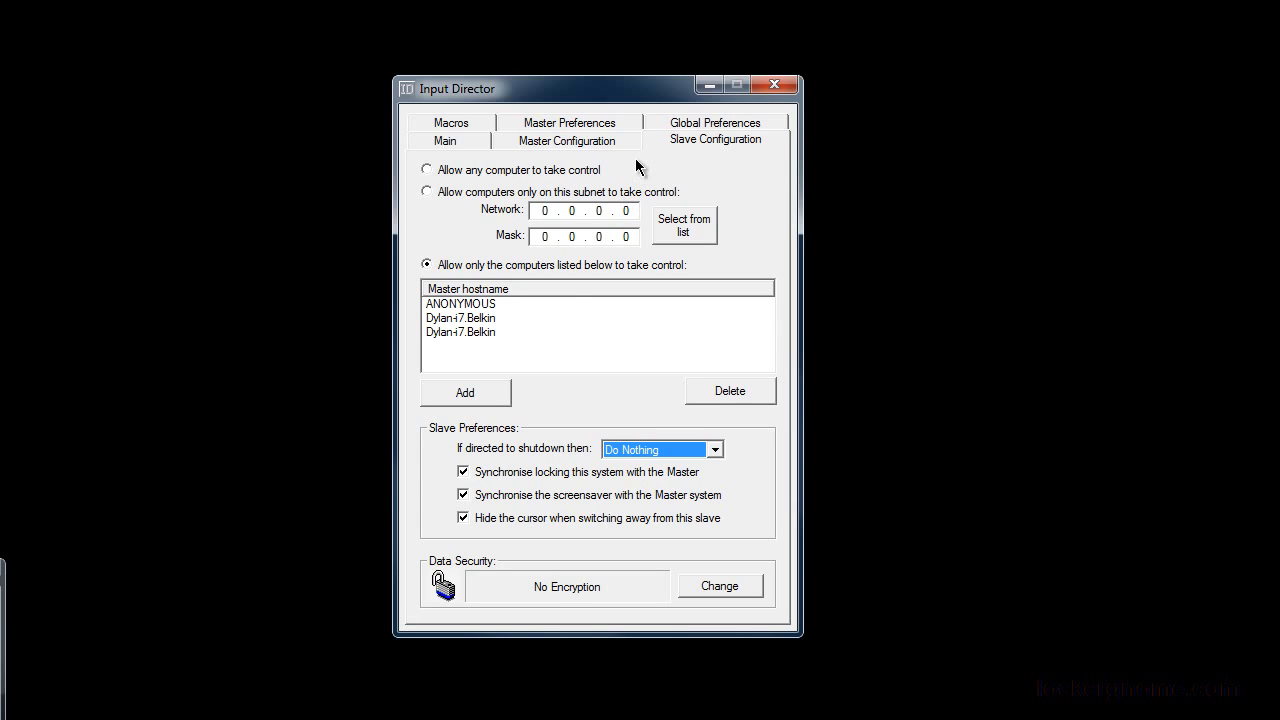
mouse_move(710, 118)
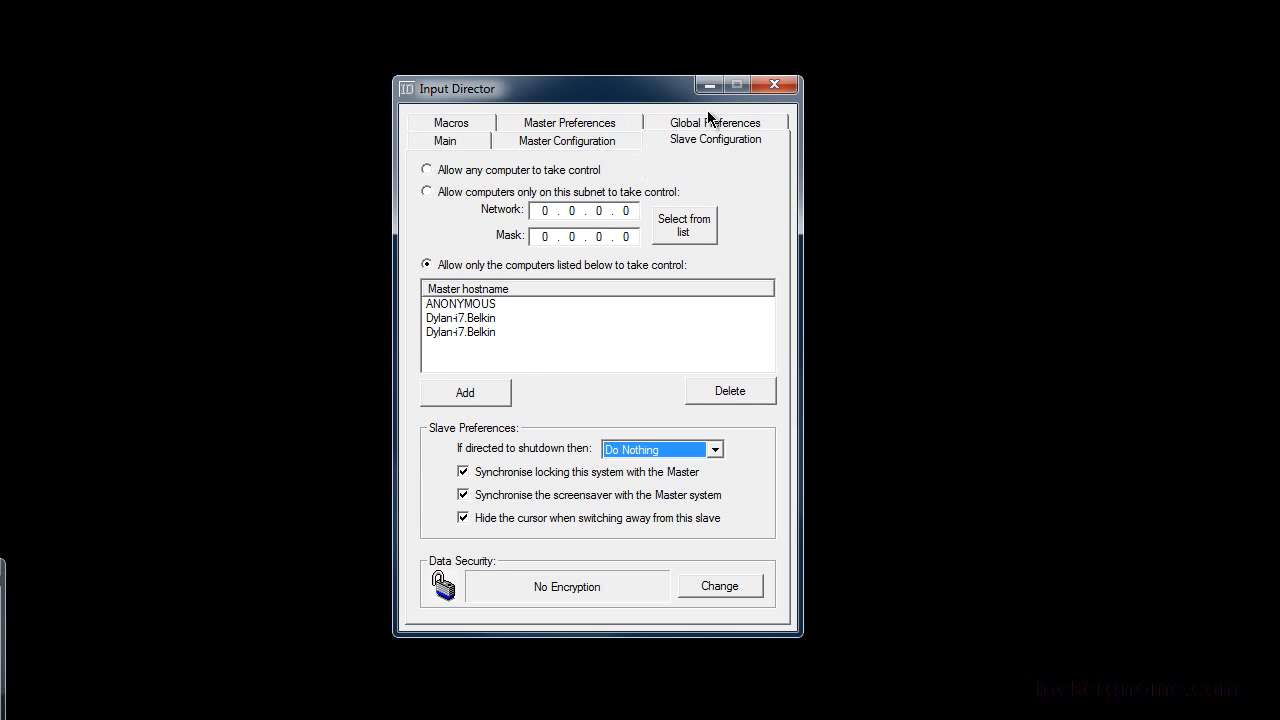
Show the Global Preferences page with startup, clipboard sharing and network port options
left_click(714, 140)
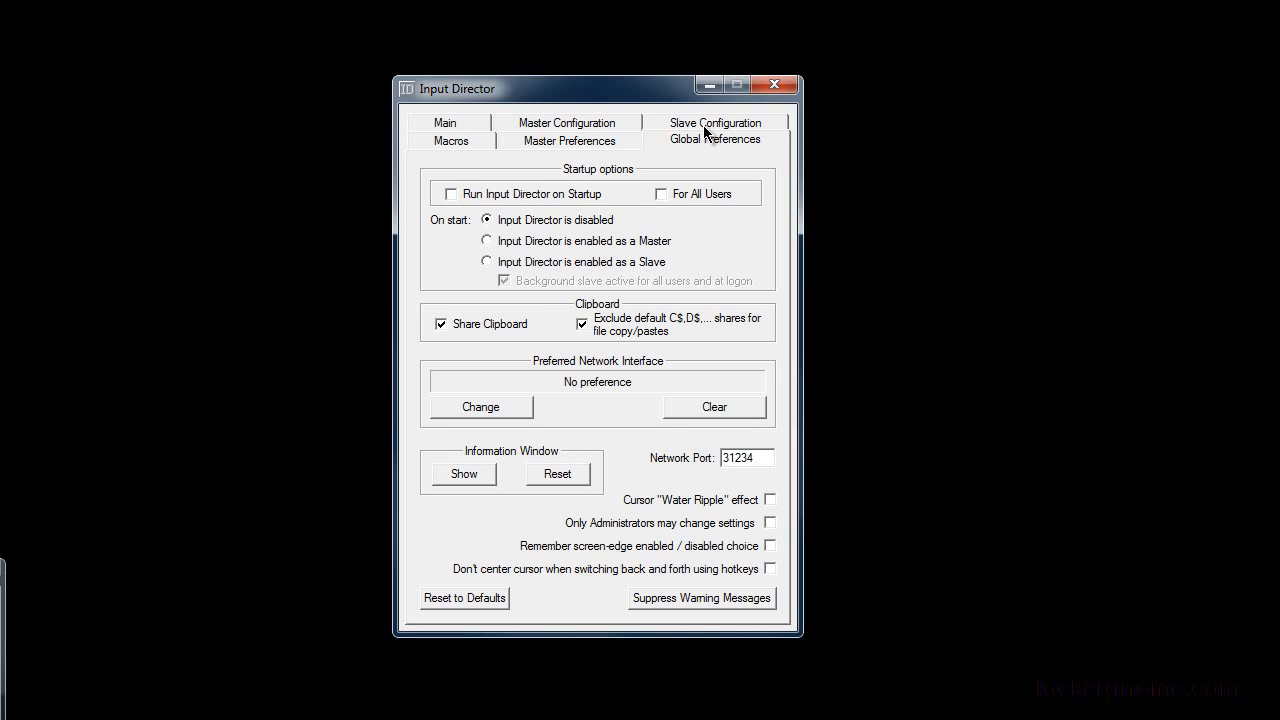
mouse_move(676, 510)
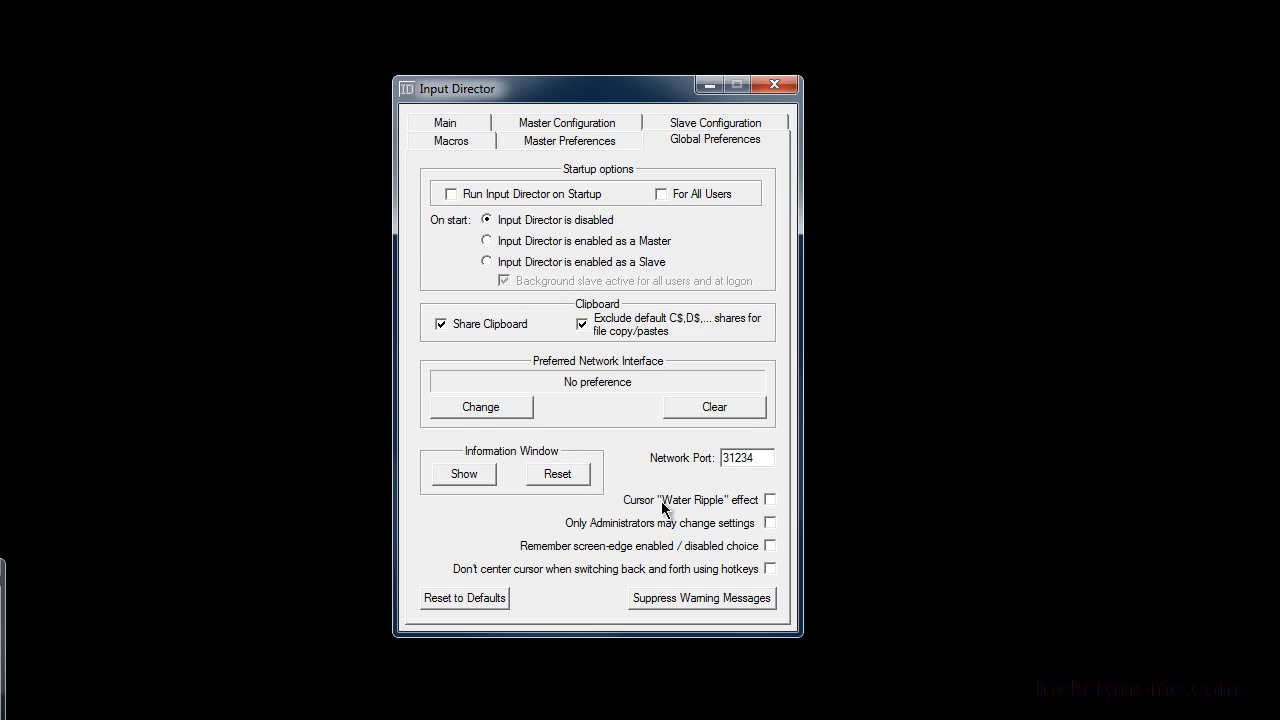
mouse_move(698, 124)
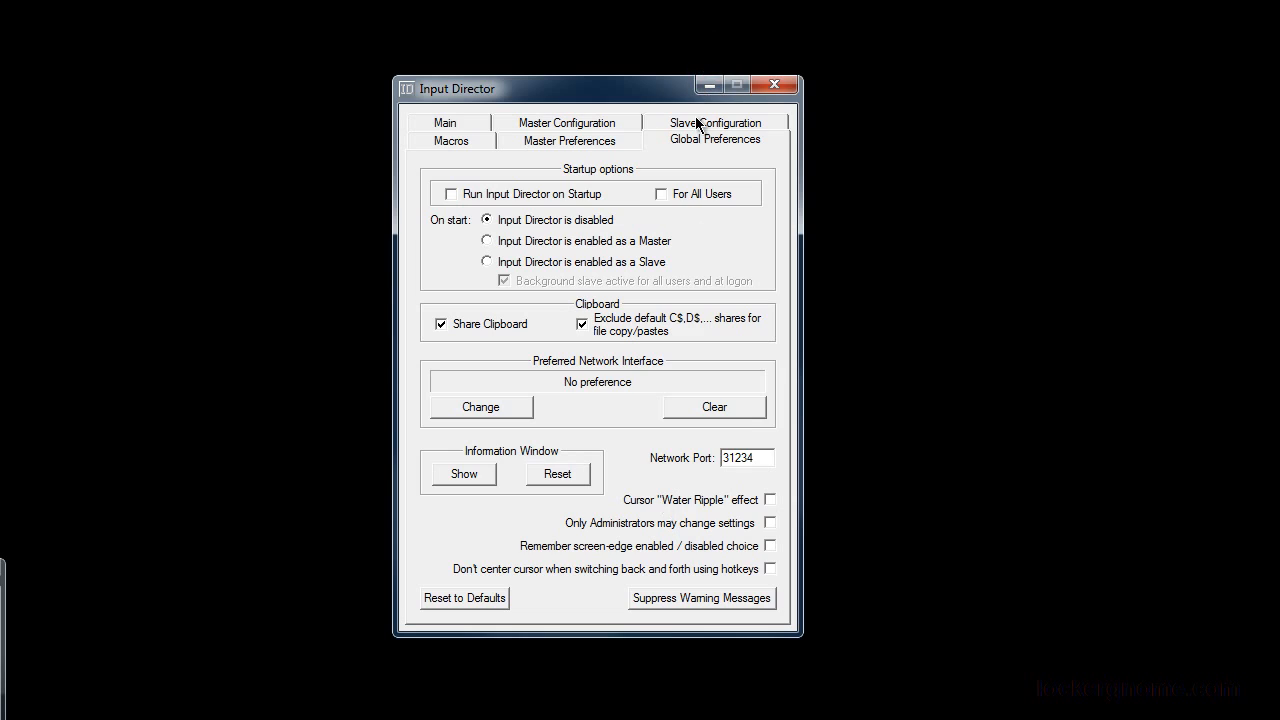
Pass the Macros page, then review Master Preferences down to Advanced, slave response wait 3 seconds
left_click(452, 140)
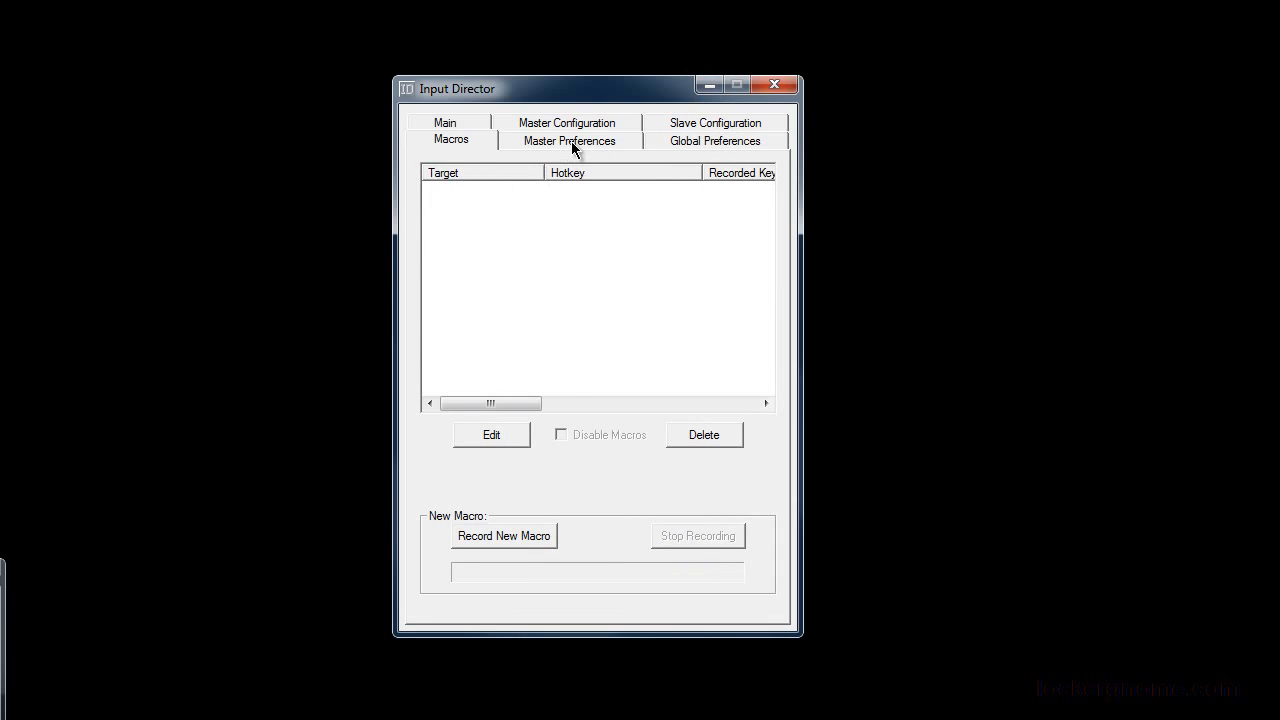
left_click(568, 140)
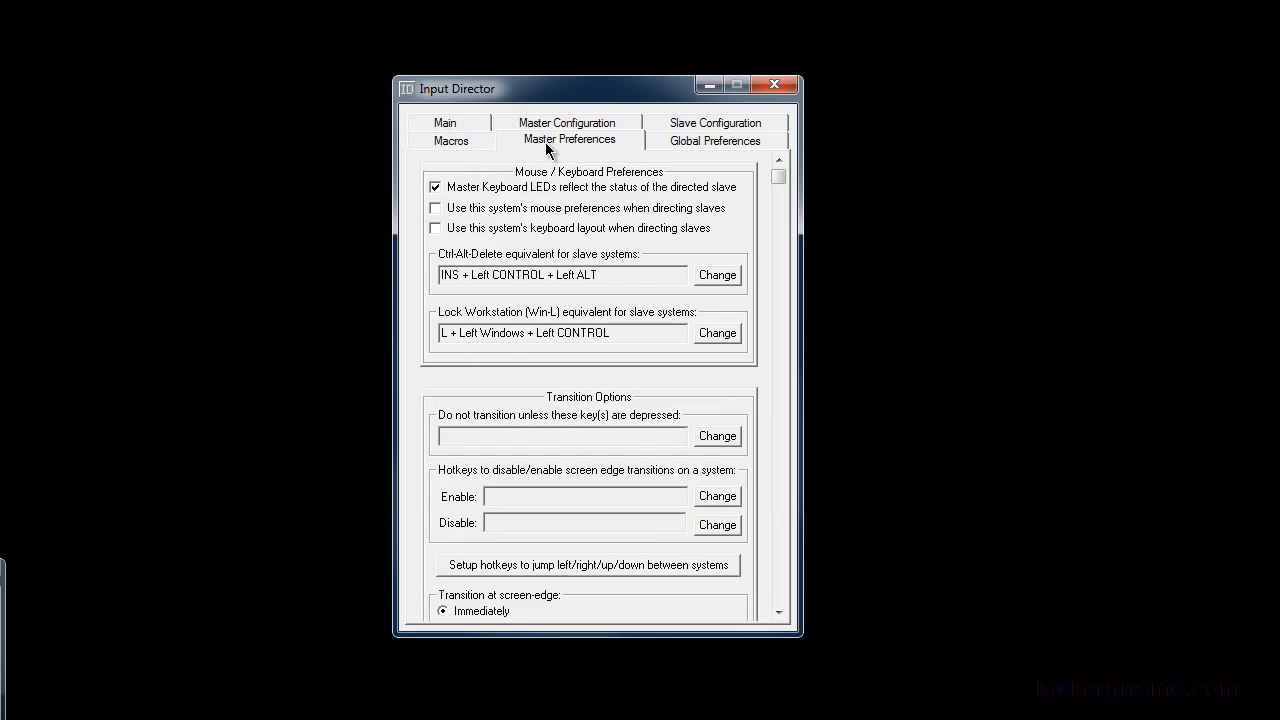
mouse_move(416, 352)
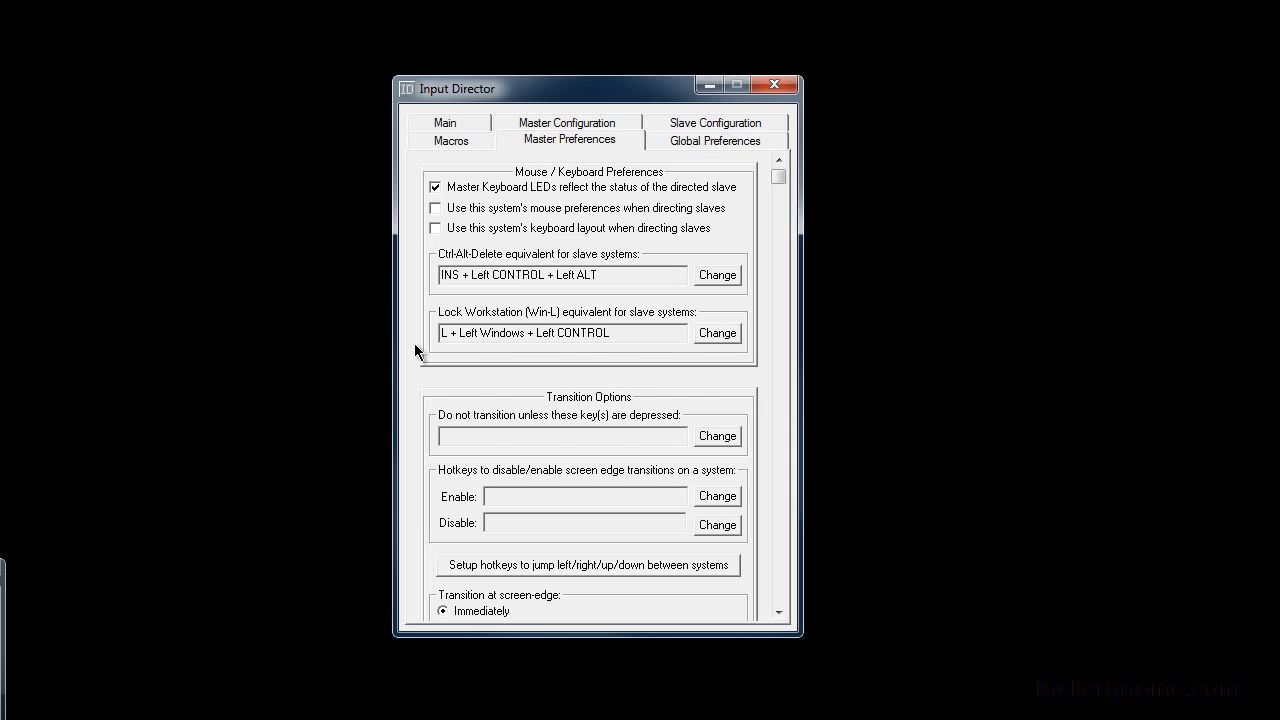
scroll("down", 3)
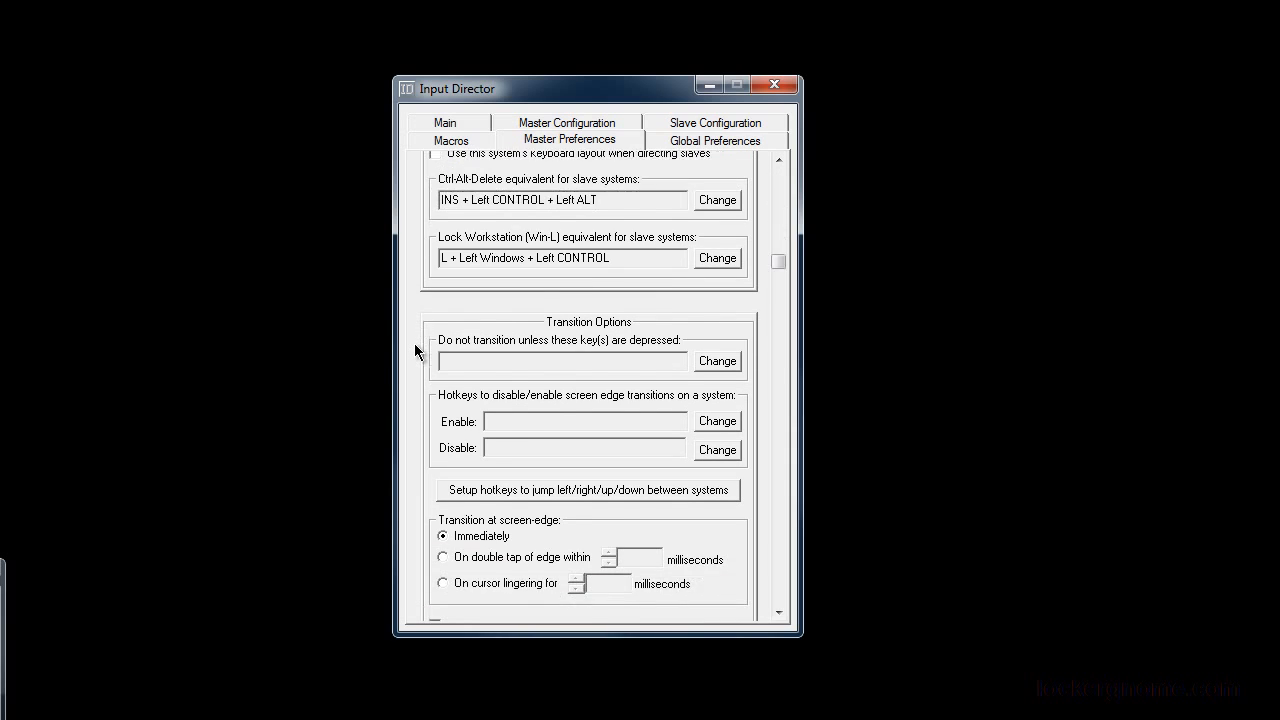
scroll("down", 3)
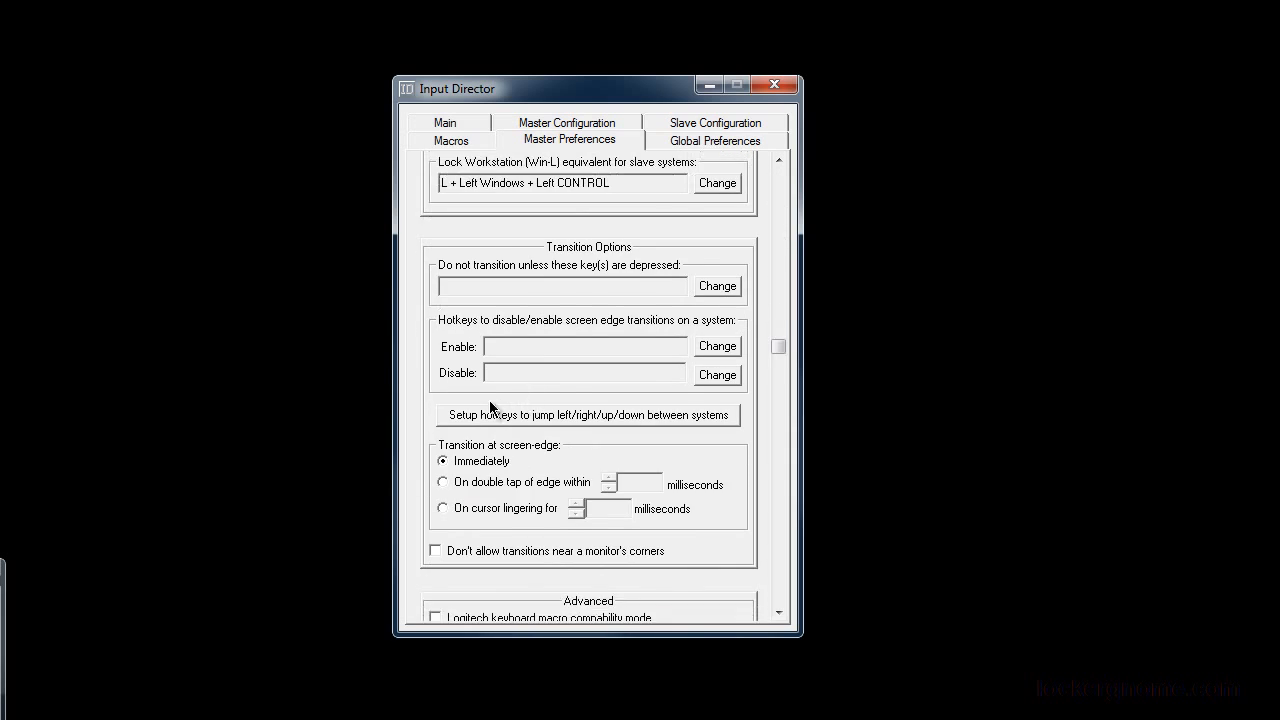
mouse_move(490, 482)
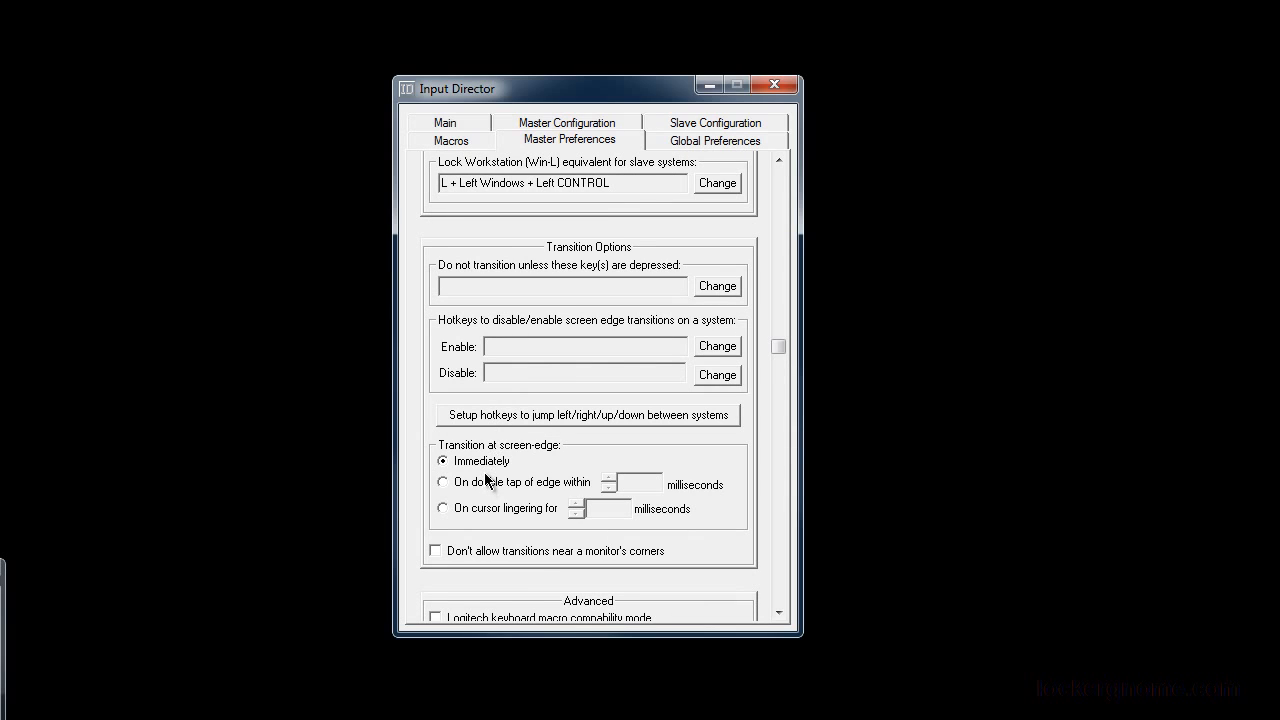
scroll("down", 3)
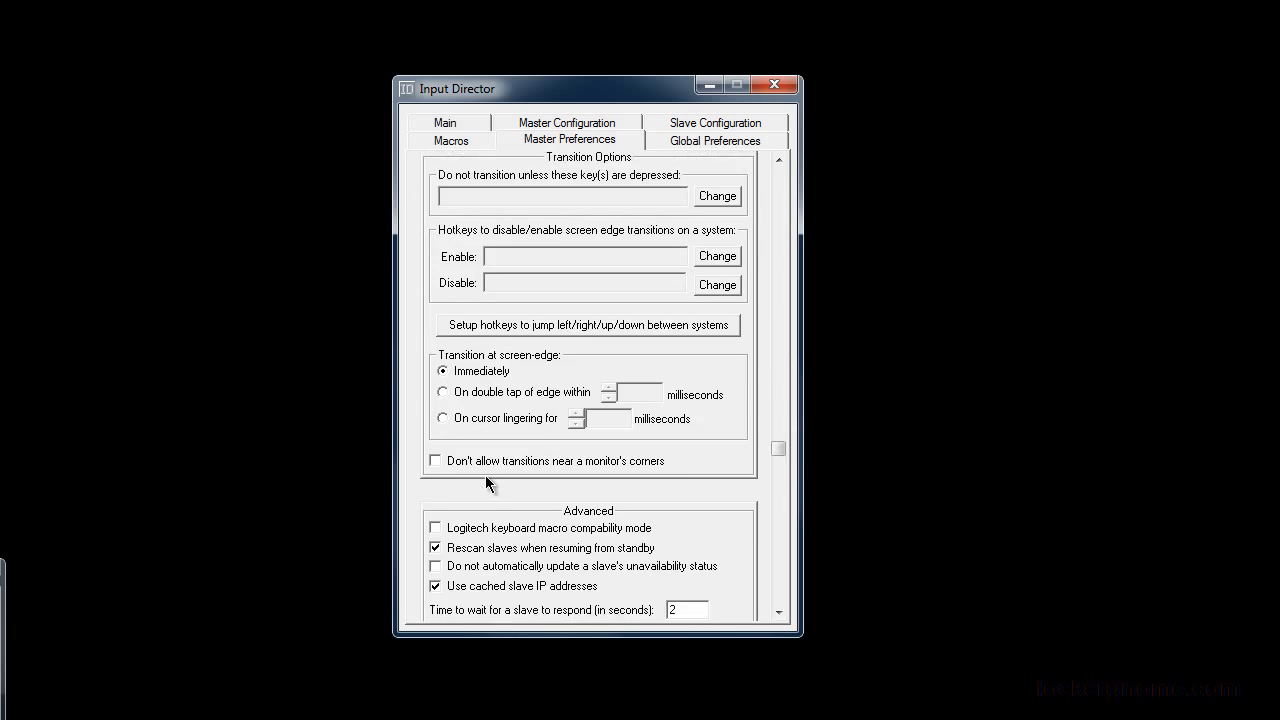
scroll("down", 3)
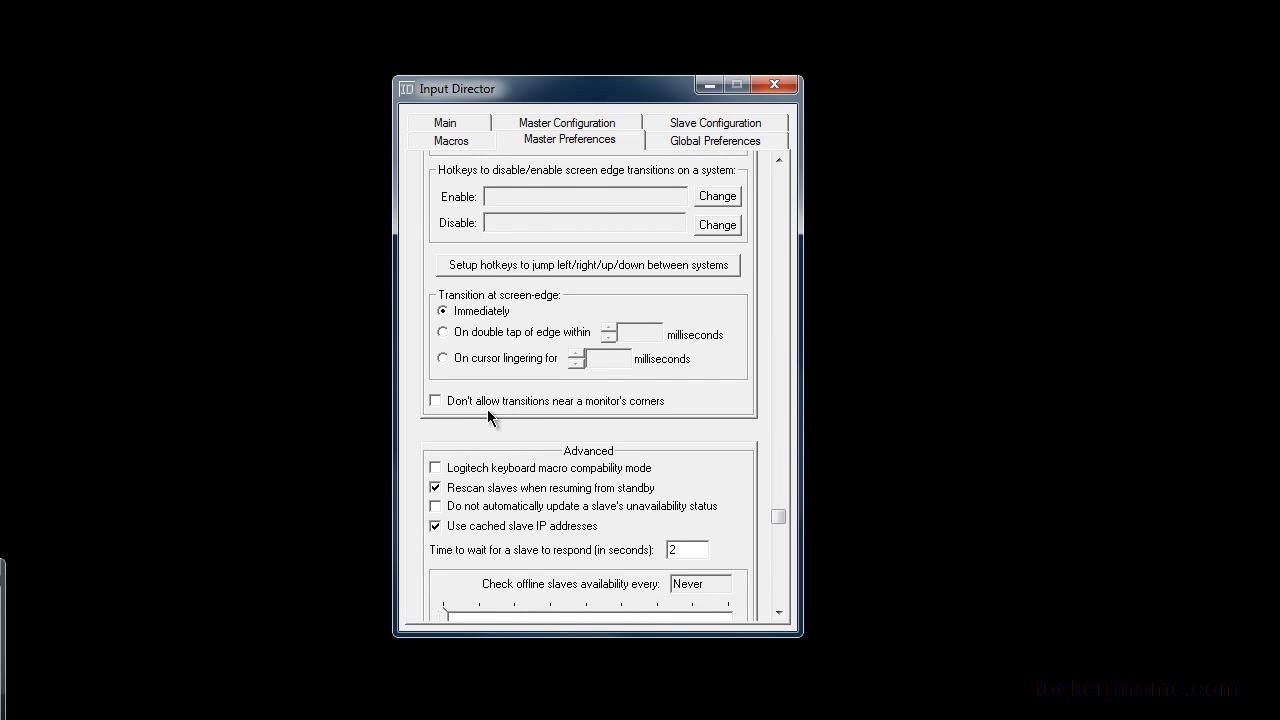
mouse_move(524, 420)
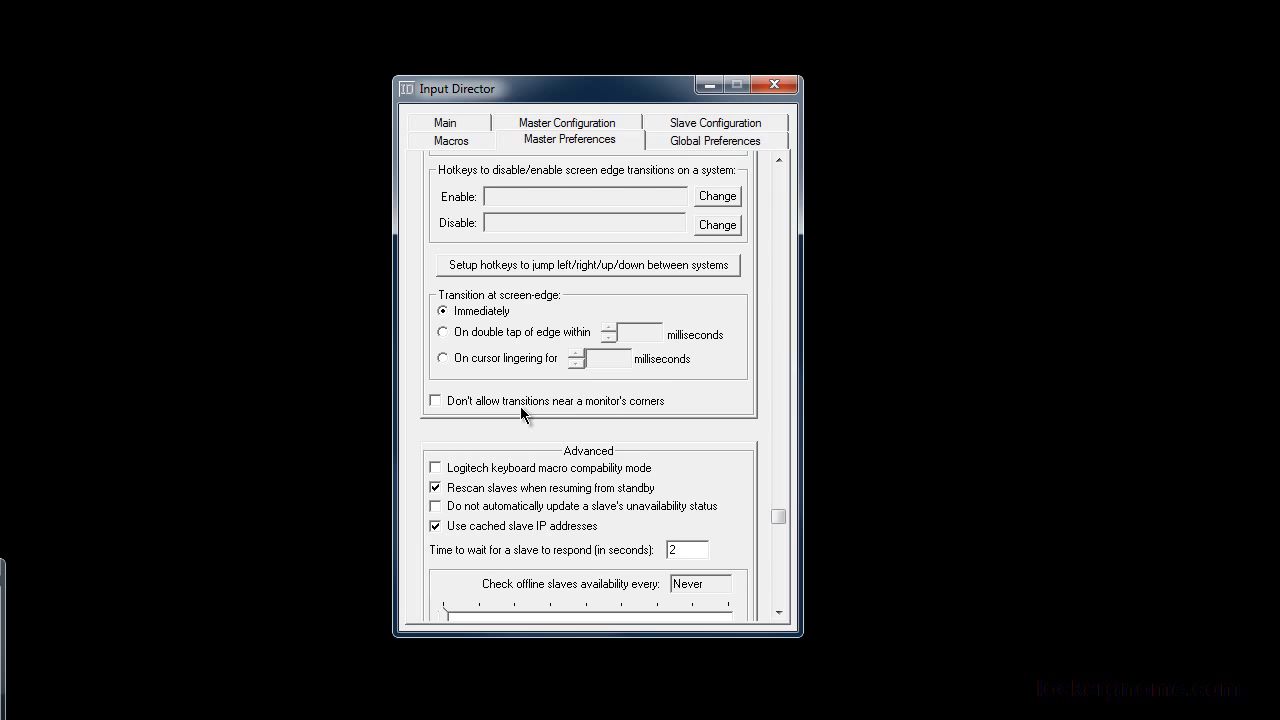
scroll("down", 3)
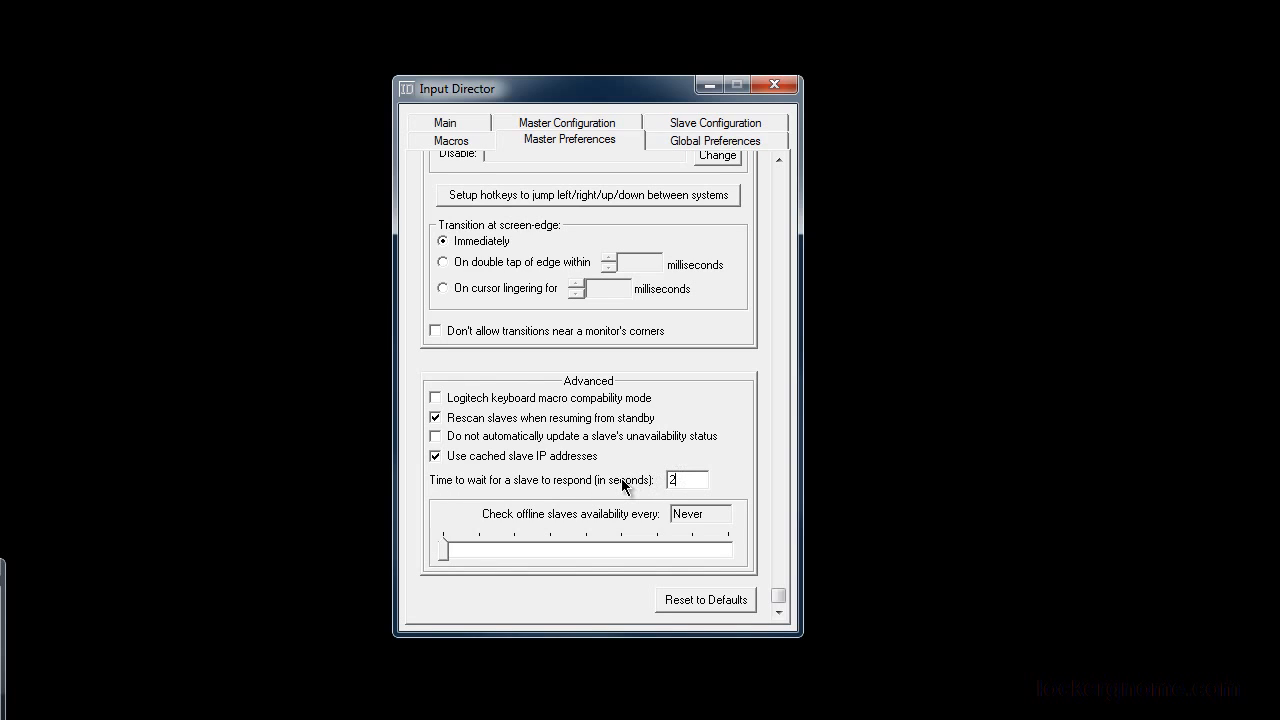
Close Input Director so Google Chrome shows the geeks.pirillo.com welcome page
left_click(688, 480)
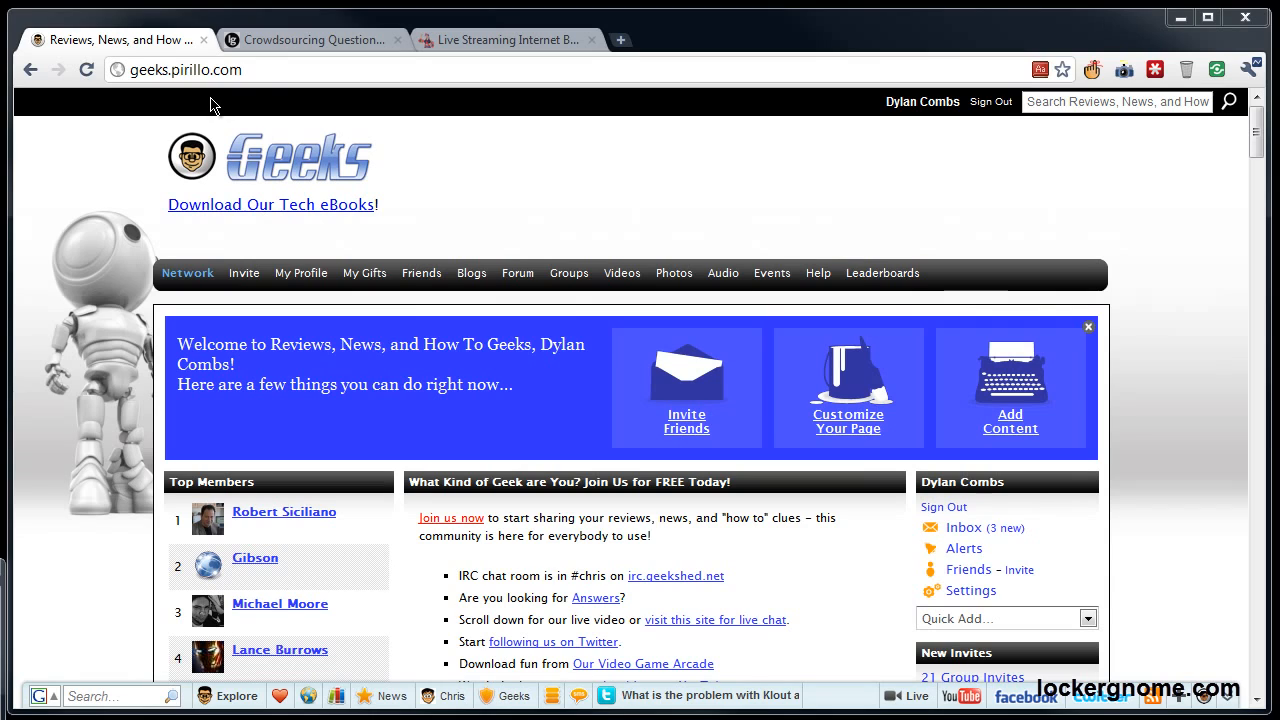
Switch through the lockergnome.net Q&A site to the Live Streaming video feed page
left_click(310, 40)
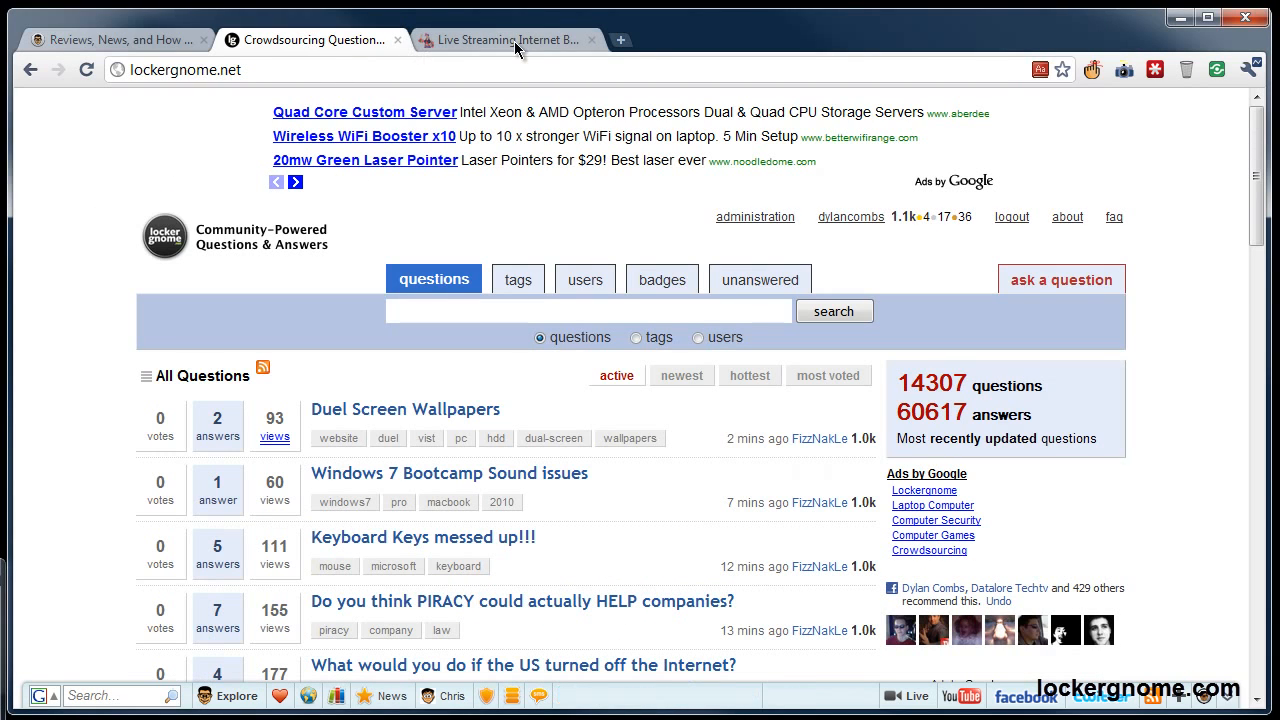
left_click(504, 40)
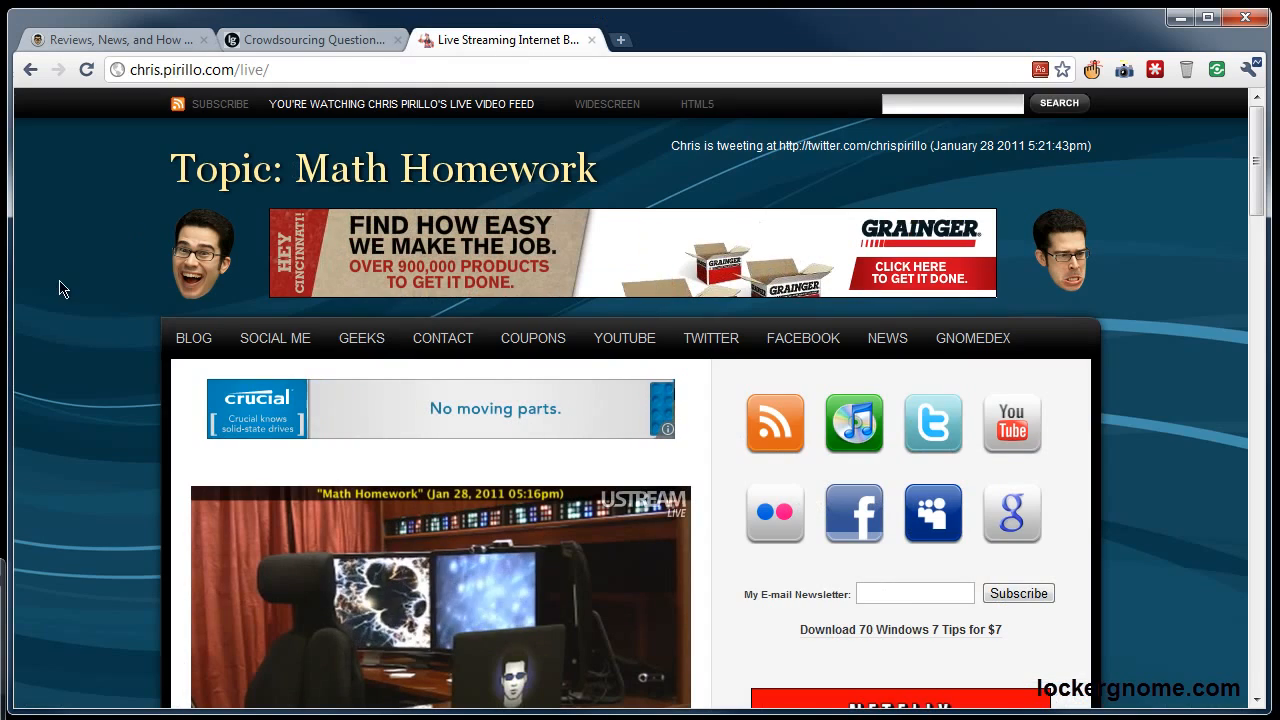
mouse_move(110, 266)
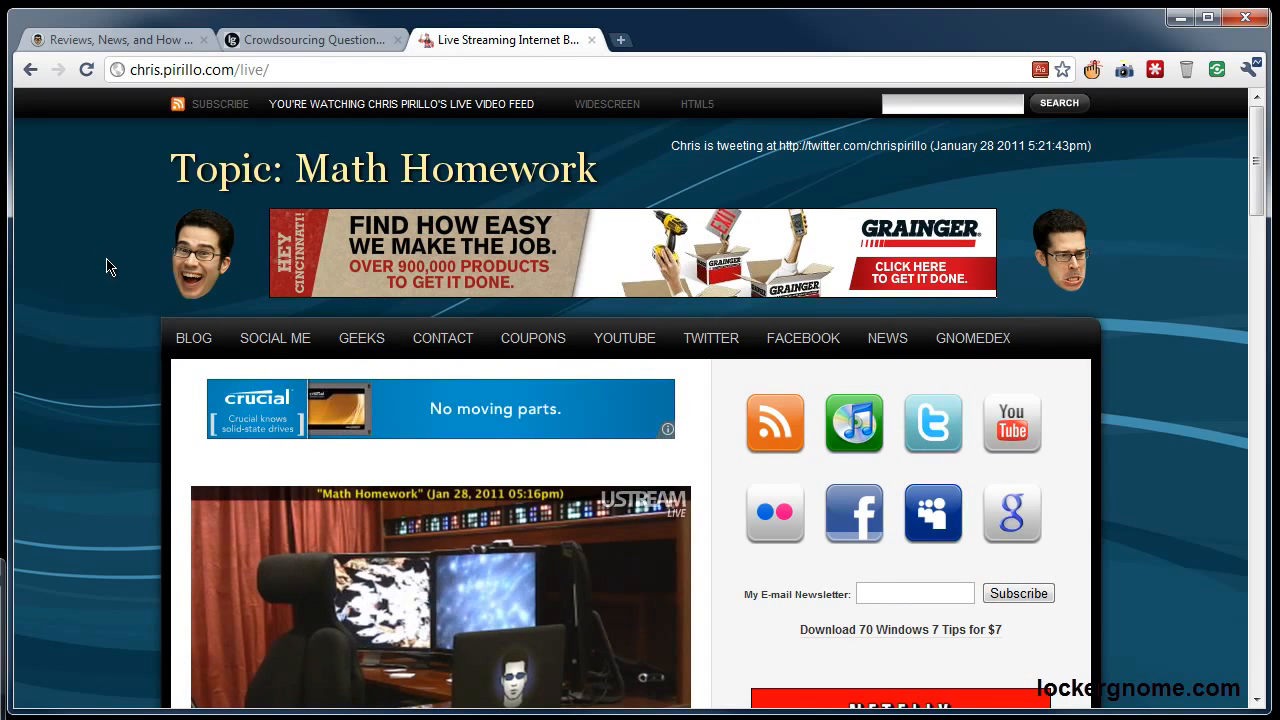